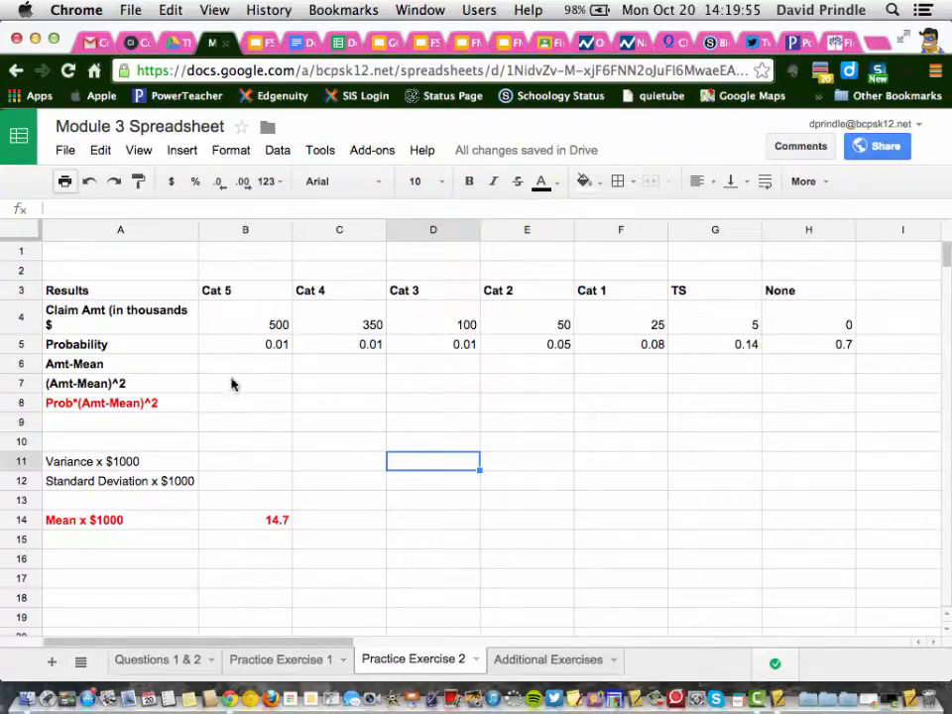
# Step: Enter =B4-14.7 in B6 as Cat 5's Amt-Mean
pyautogui.click(245, 364)
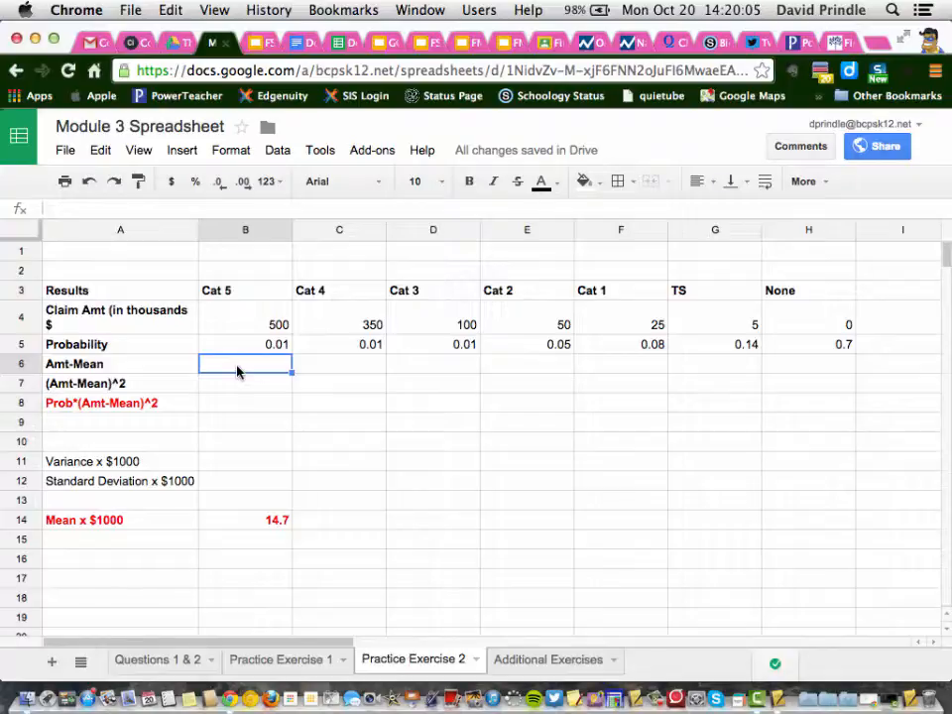
pyautogui.write('=')
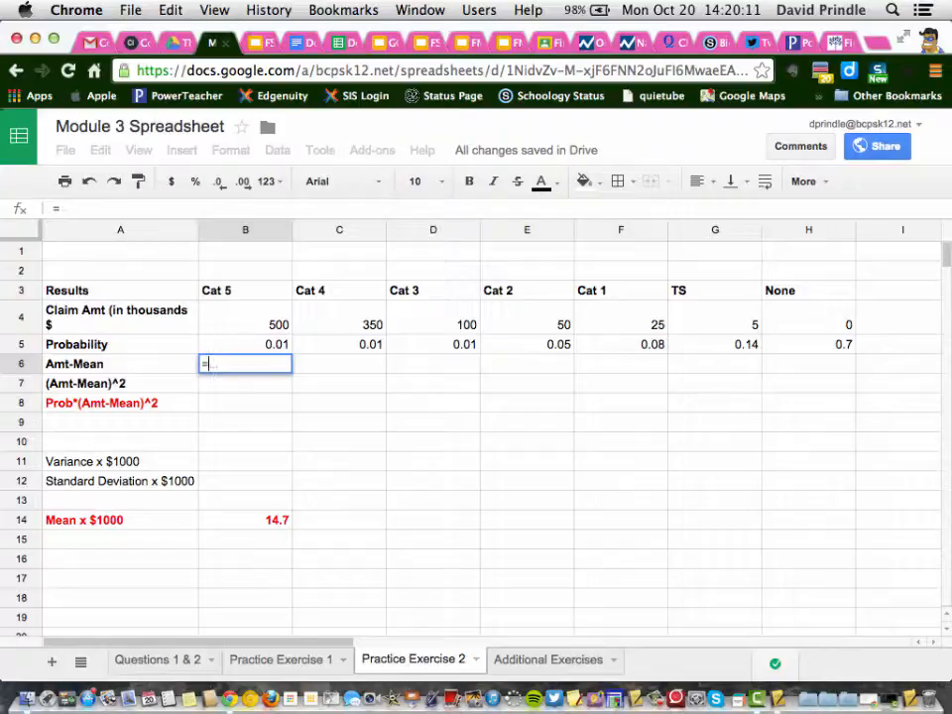
pyautogui.write('B')
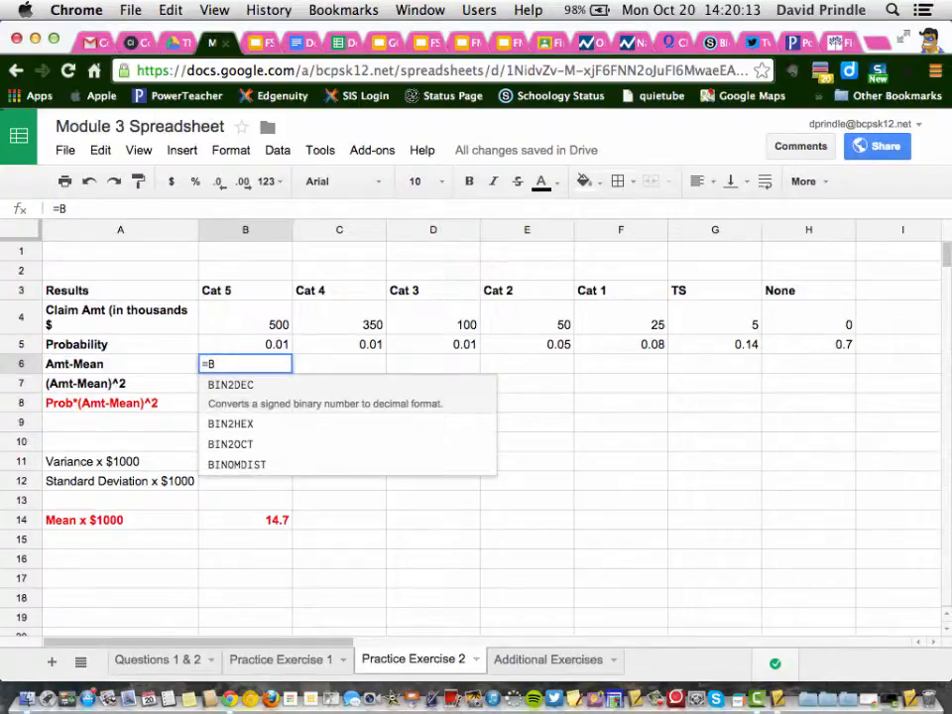
pyautogui.click(245, 318)
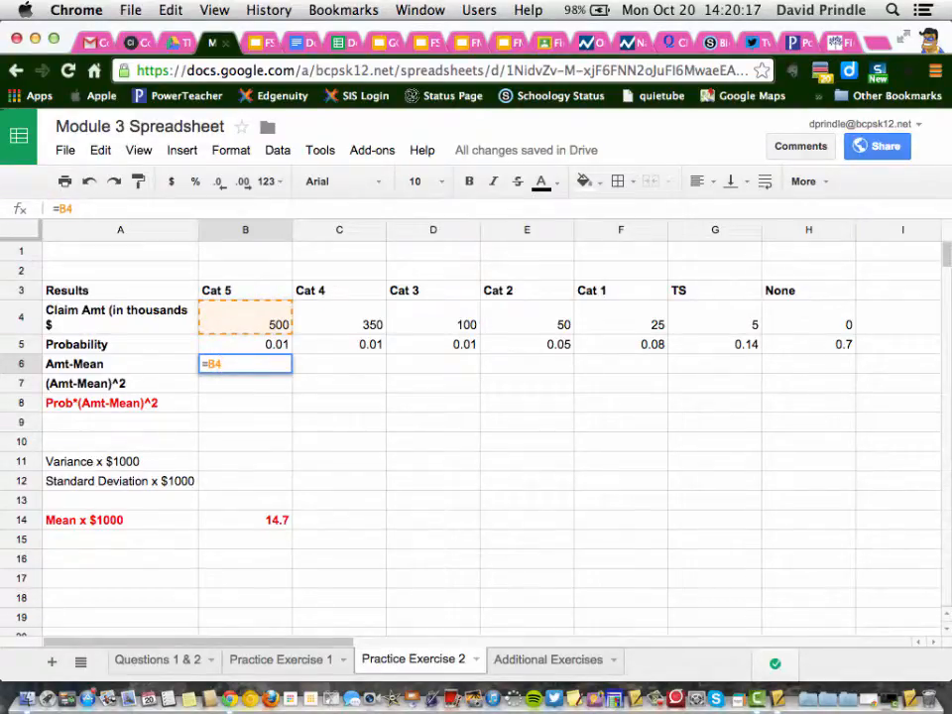
pyautogui.write('-')
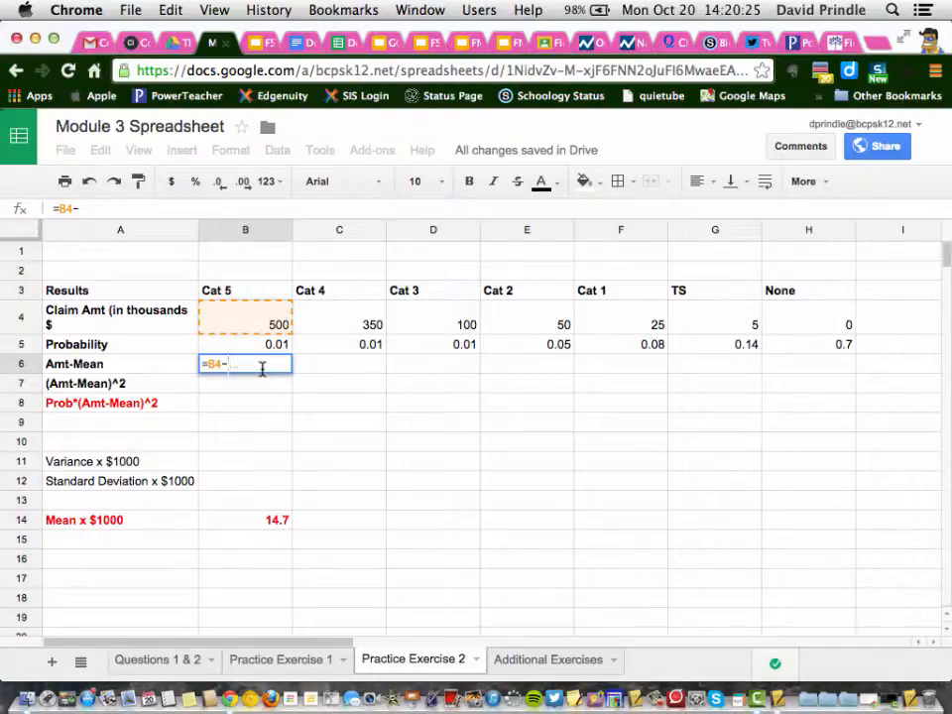
pyautogui.write('14.')
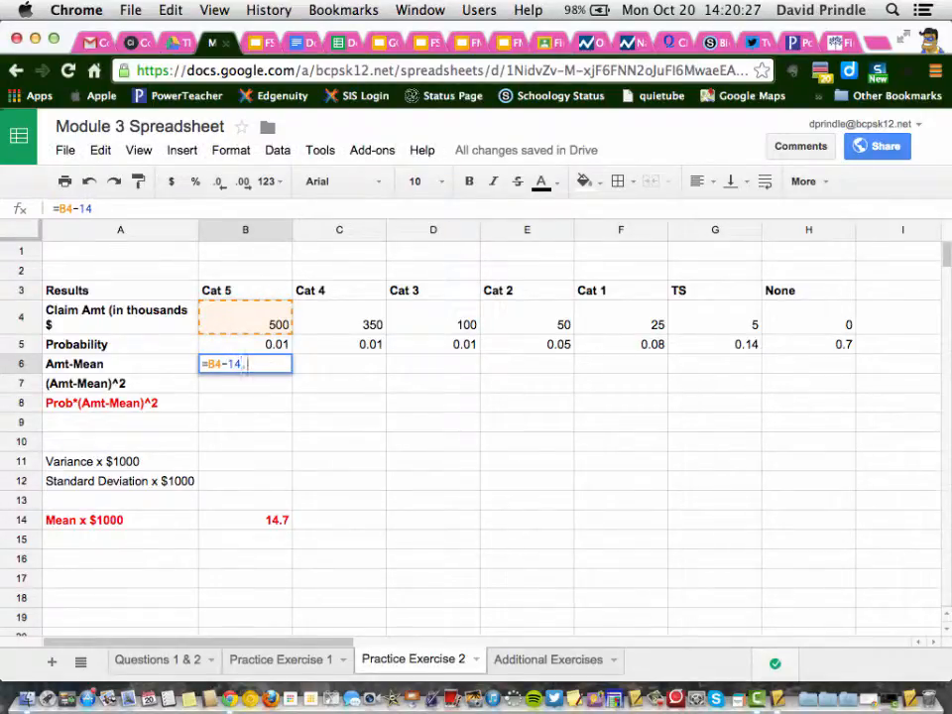
pyautogui.write('7')
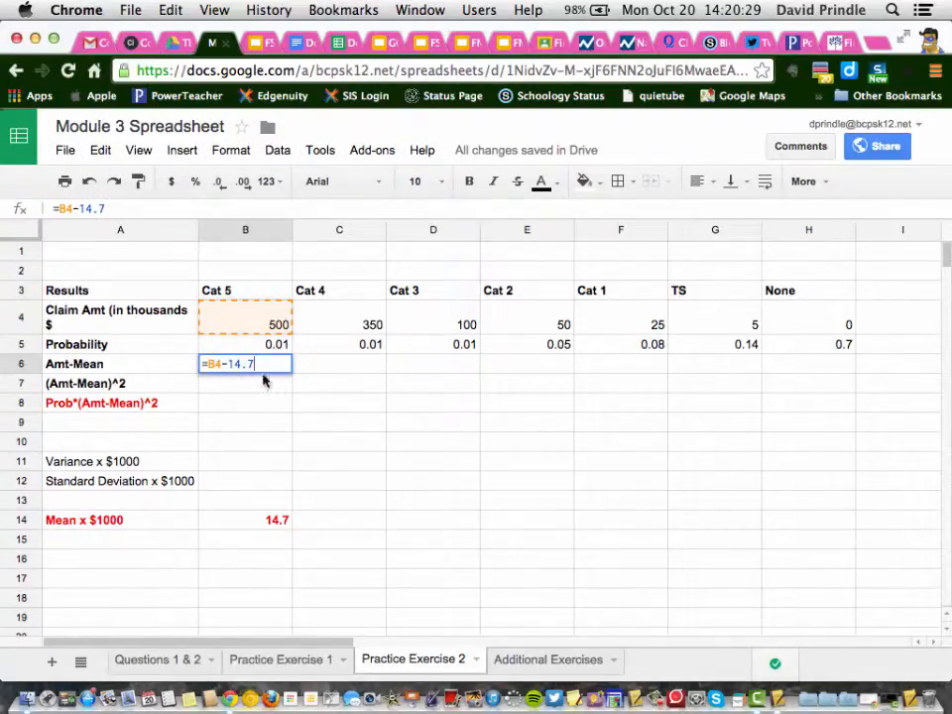
pyautogui.moveTo(273, 385)
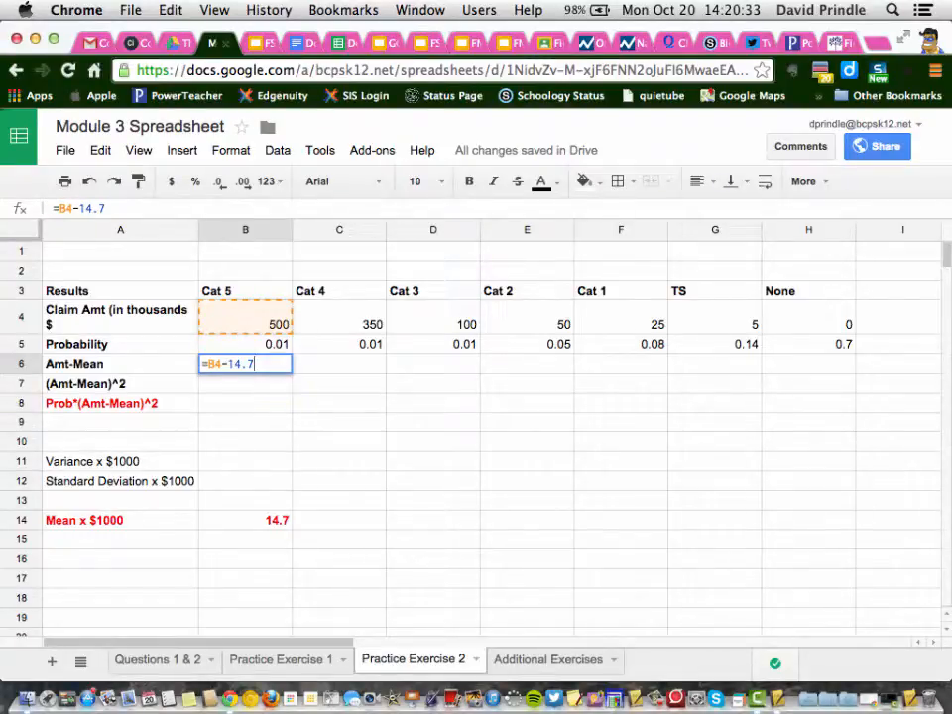
pyautogui.press('Enter')
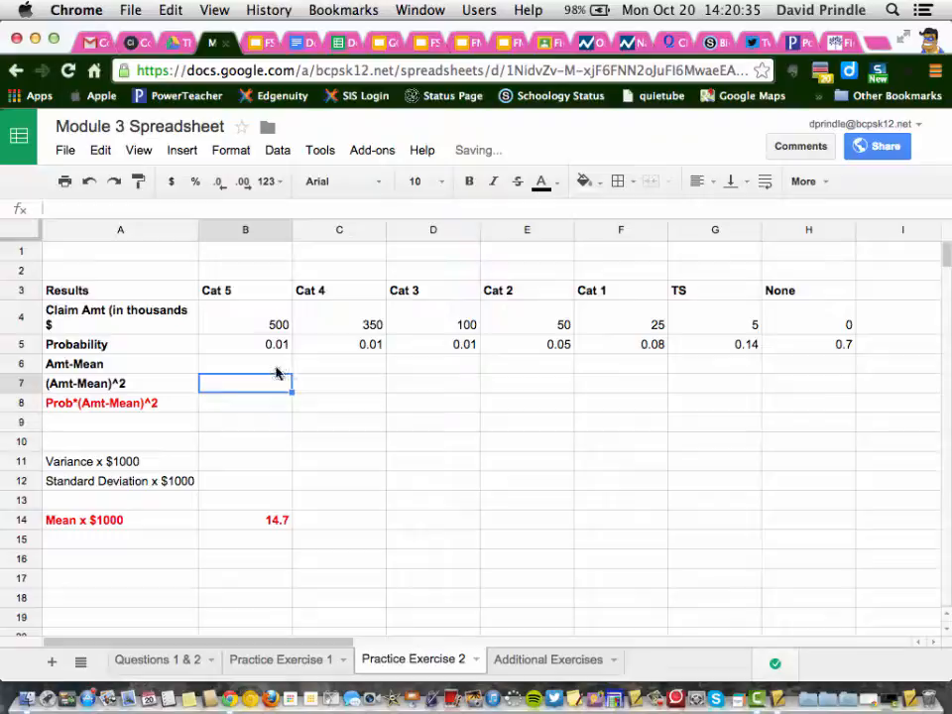
# Step: Wrap B6's Amt-Mean formula in parentheses, keeping the result 485.3
pyautogui.write('=B4-14.7')
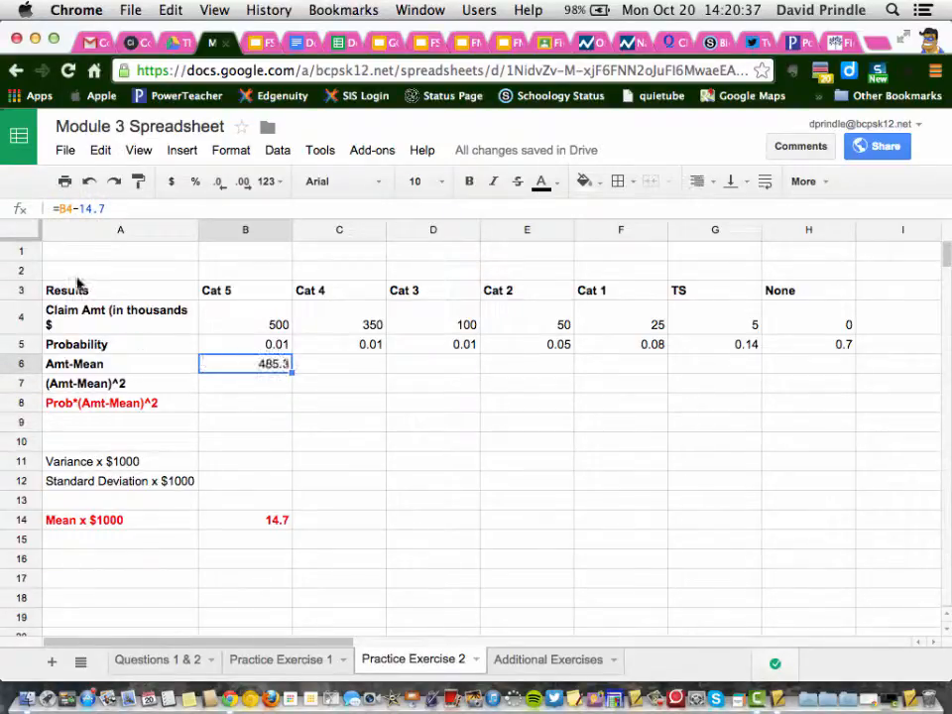
pyautogui.doubleClick(245, 364)
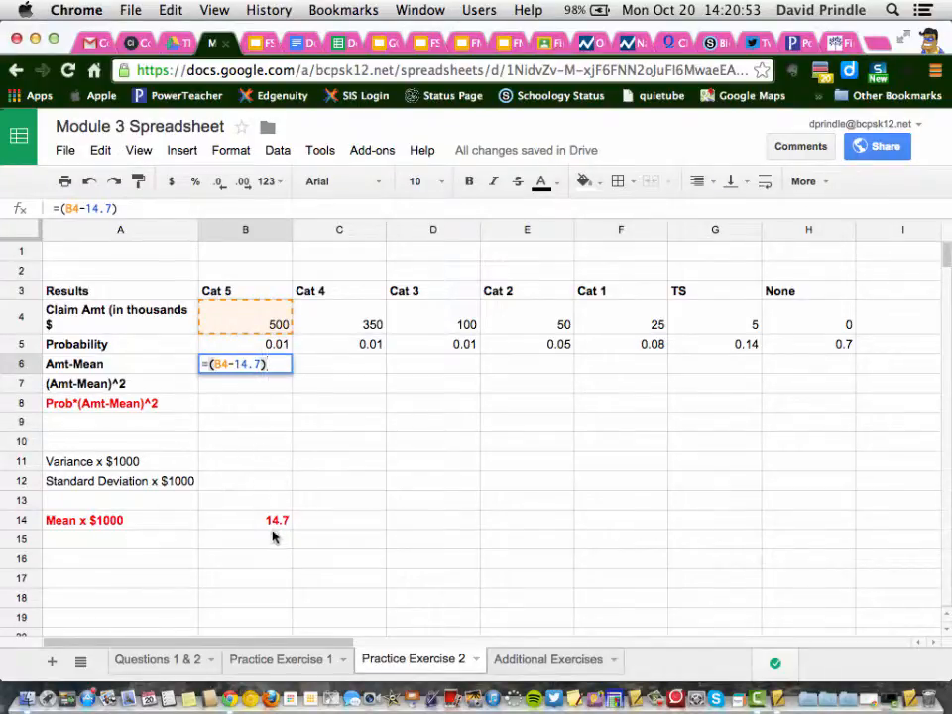
pyautogui.moveTo(278, 499)
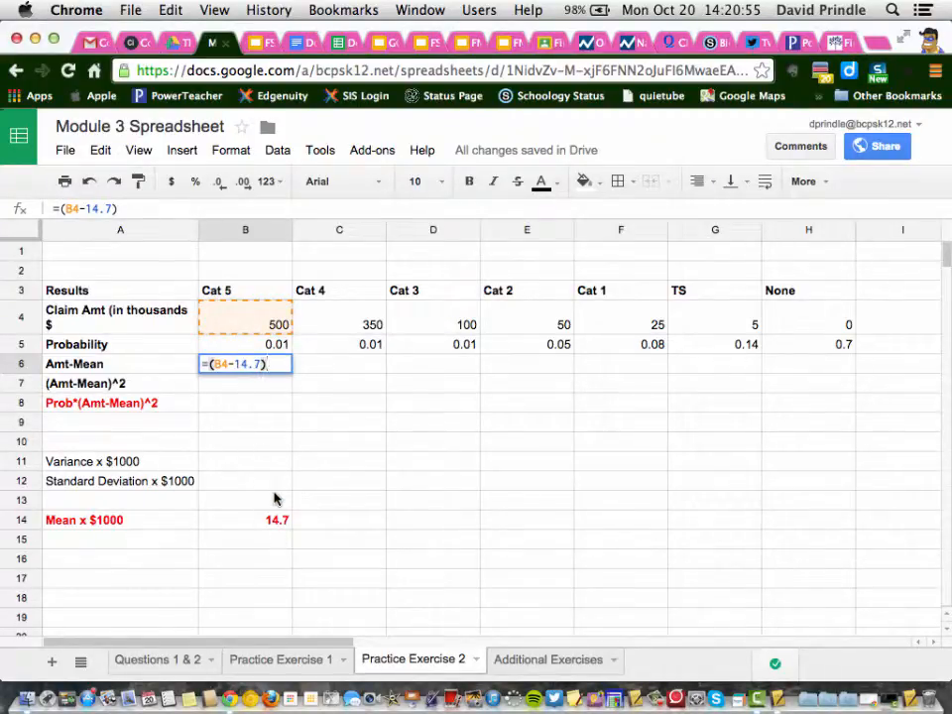
pyautogui.press('Enter')
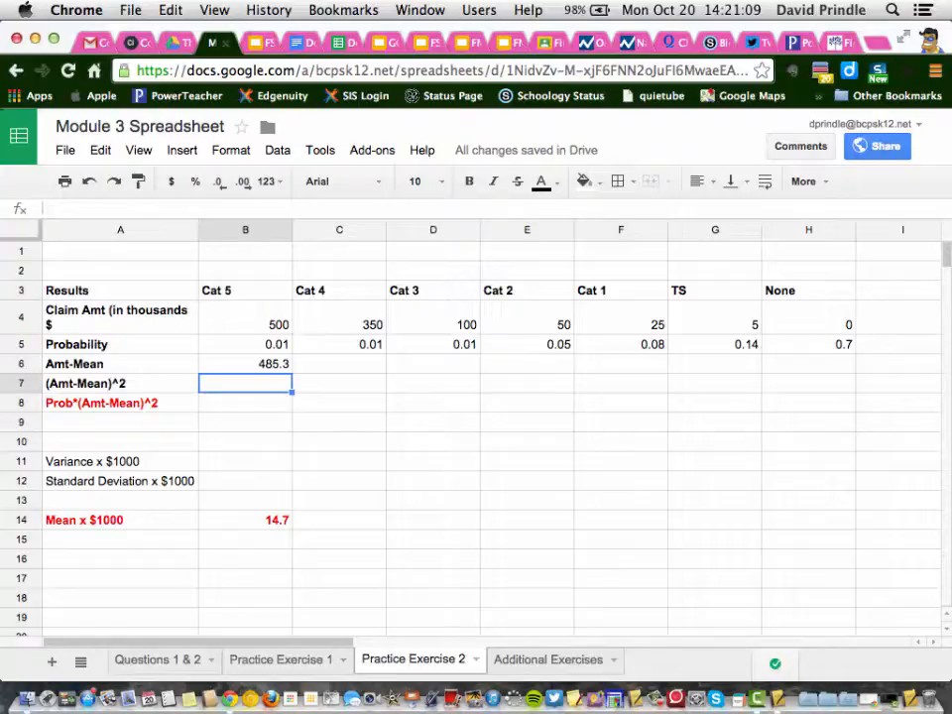
pyautogui.moveTo(256, 376)
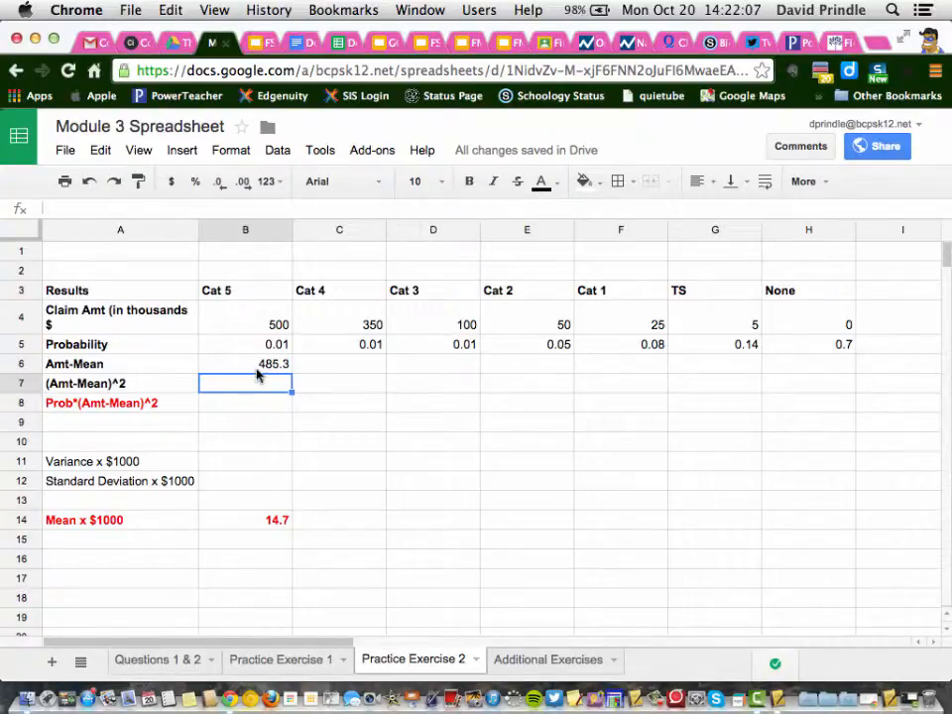
# Step: Select Cat 5's Amt-Mean cell B6 to fill across to H6
pyautogui.click(245, 364)
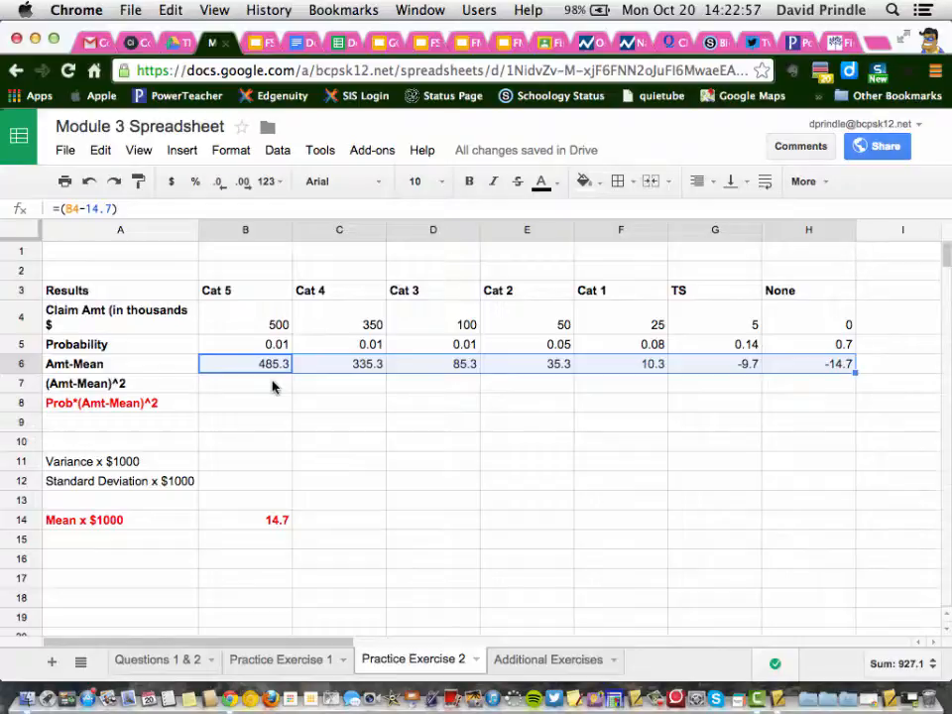
# Step: Square B6 into B7 with =B6^2, giving 235516.09
pyautogui.click(245, 383)
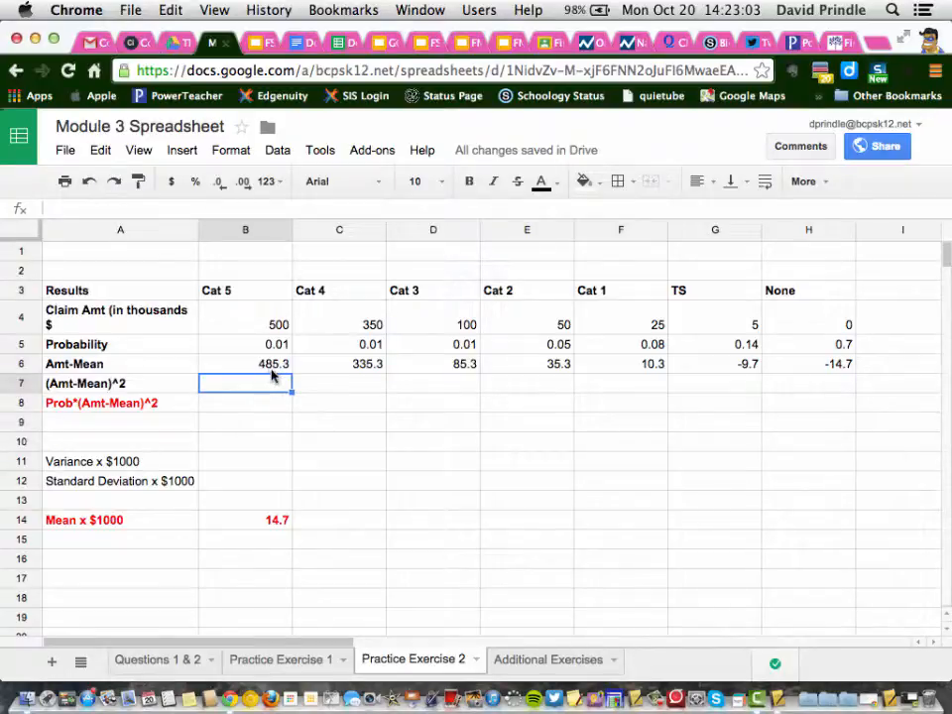
pyautogui.moveTo(260, 390)
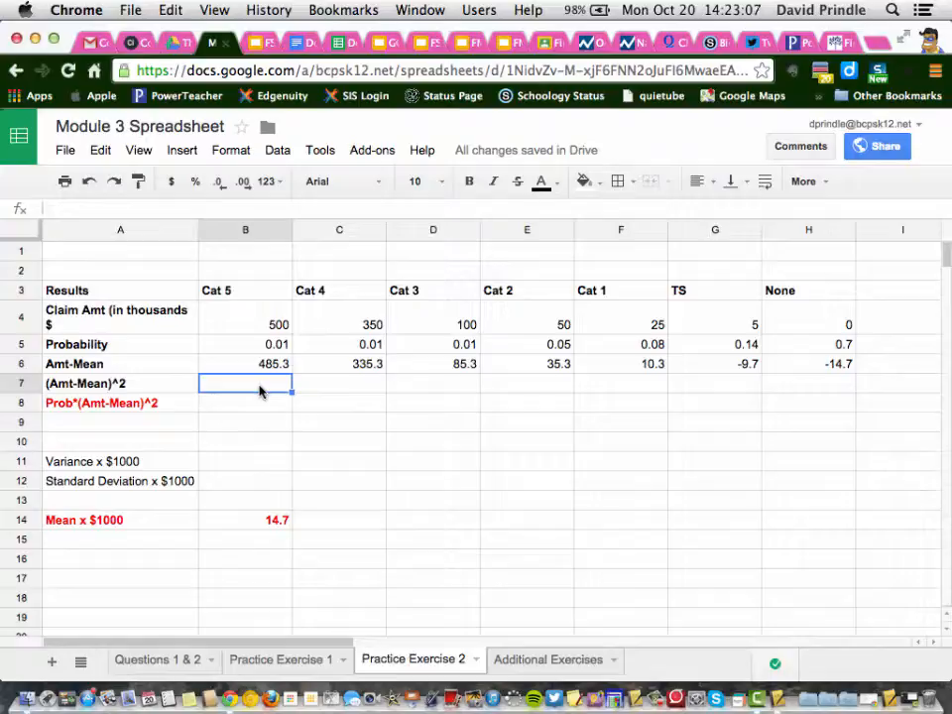
pyautogui.write('=')
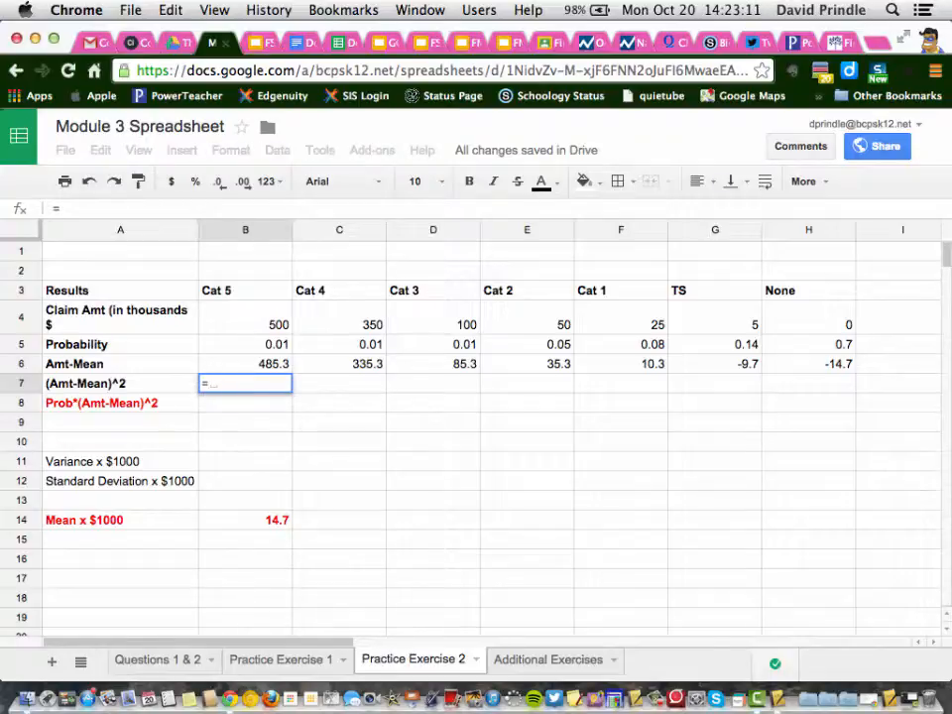
pyautogui.write('B')
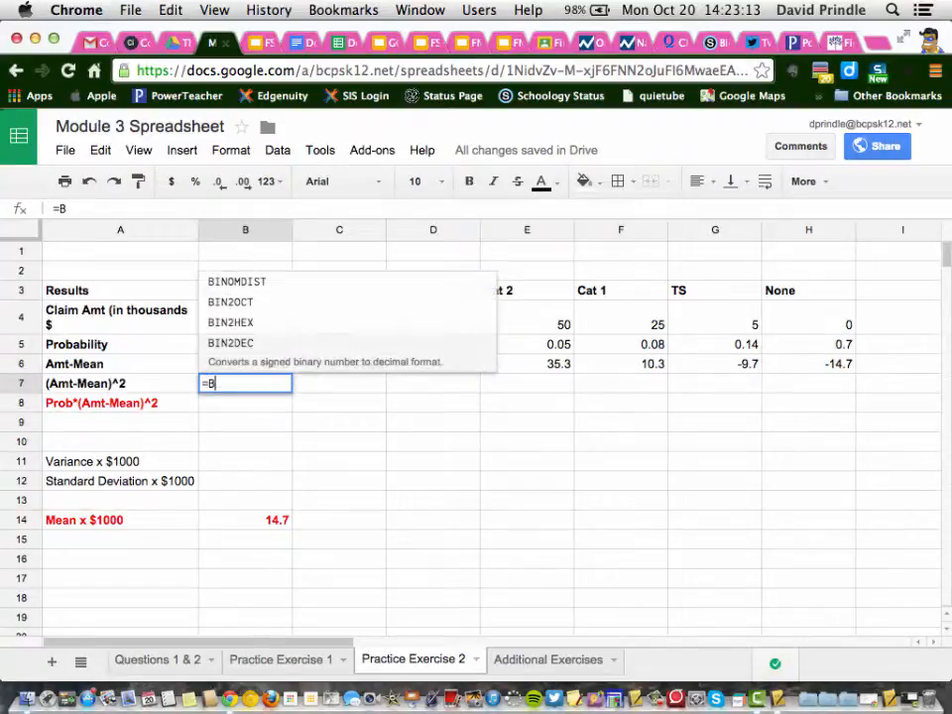
pyautogui.click(245, 363)
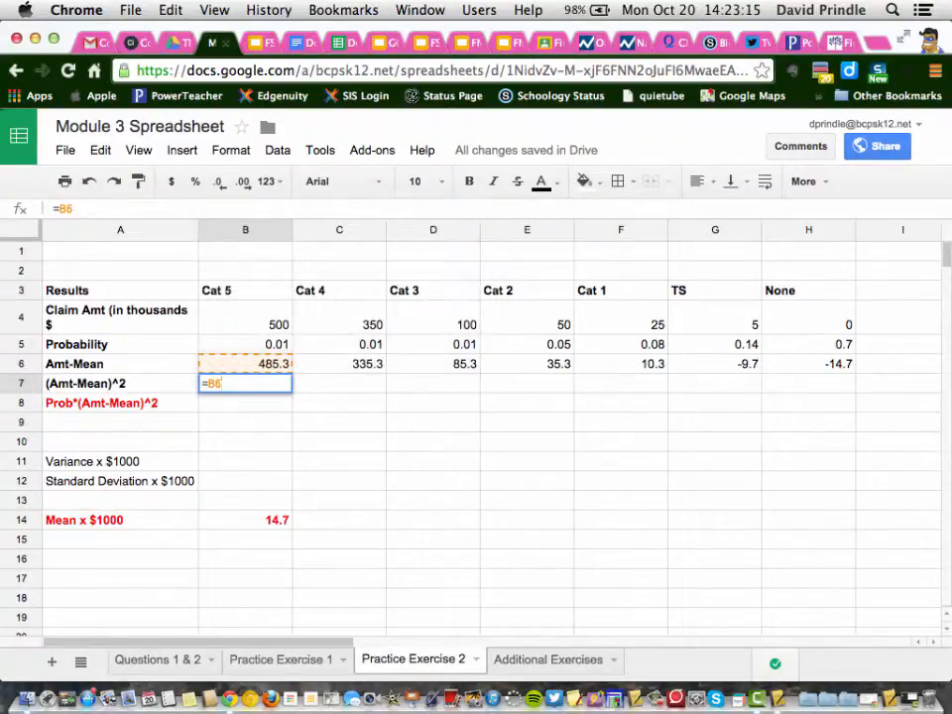
pyautogui.write('^')
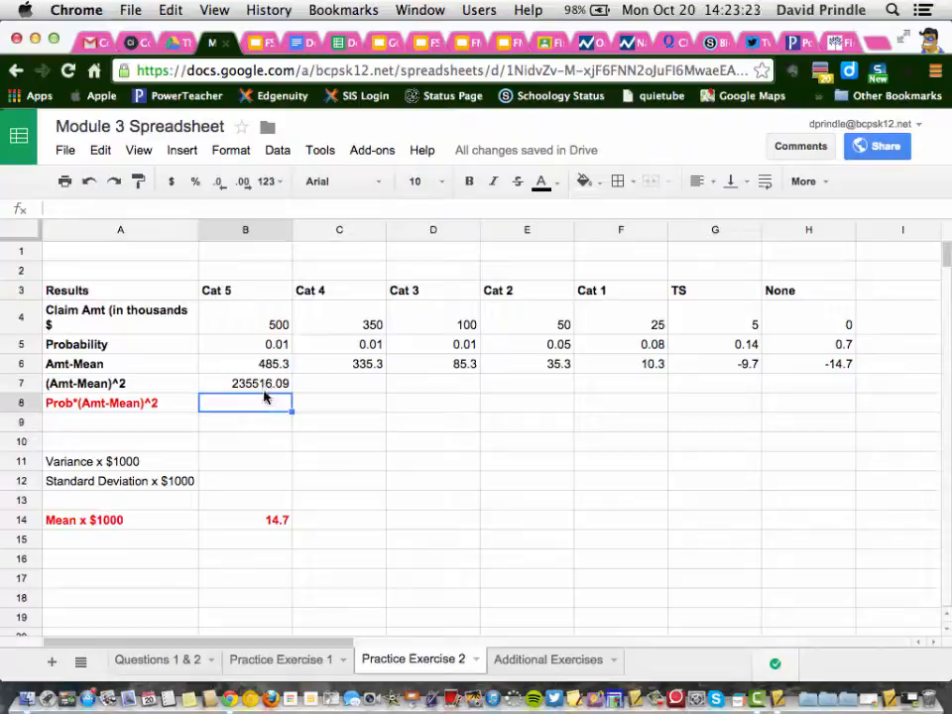
pyautogui.moveTo(249, 387)
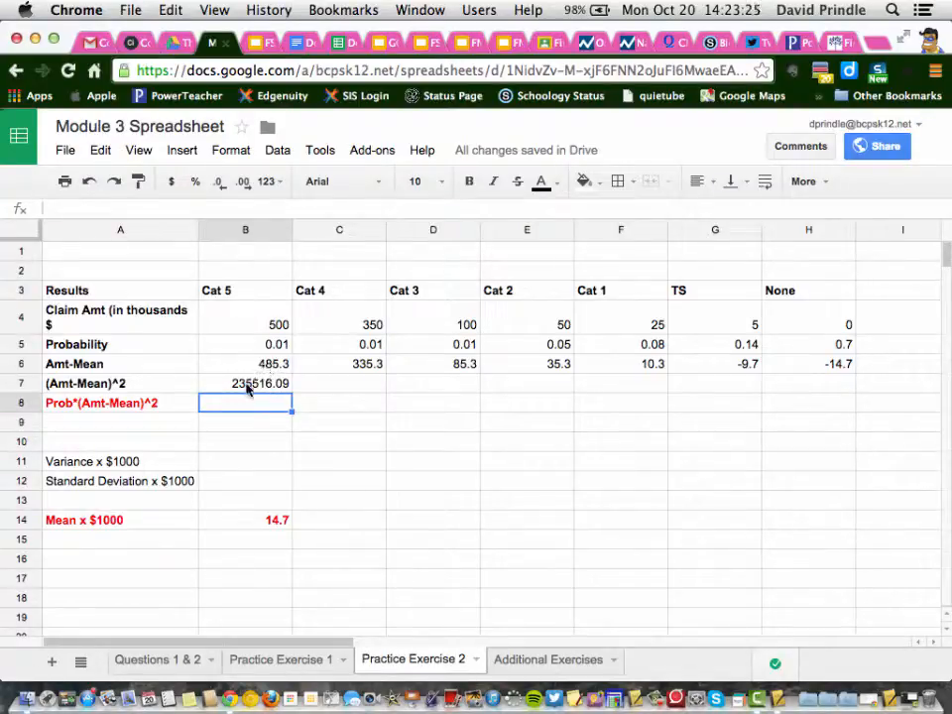
pyautogui.click(246, 383)
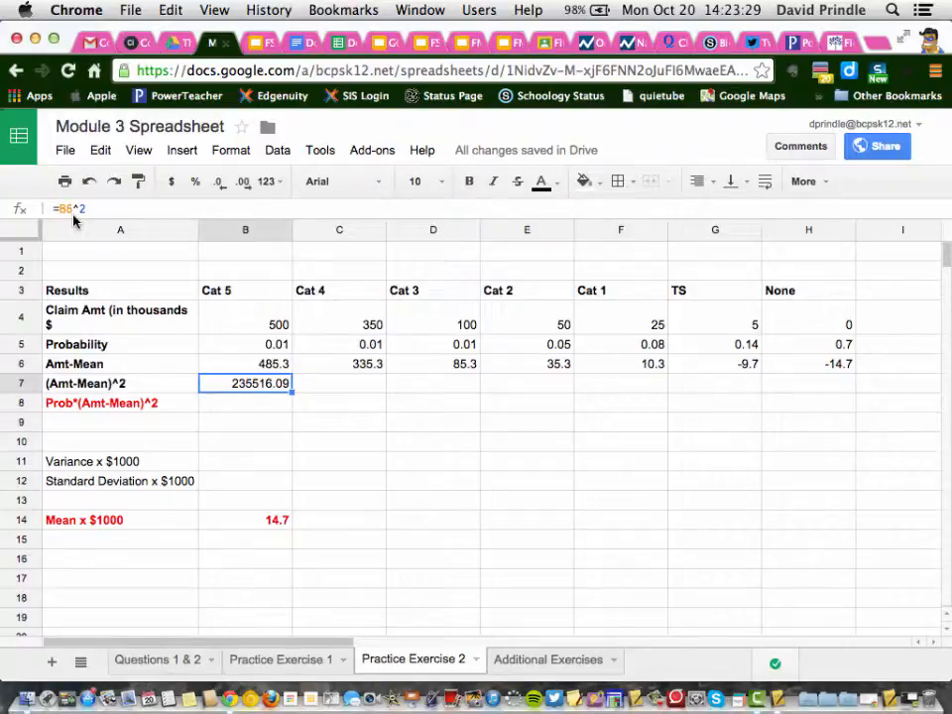
pyautogui.moveTo(77, 210)
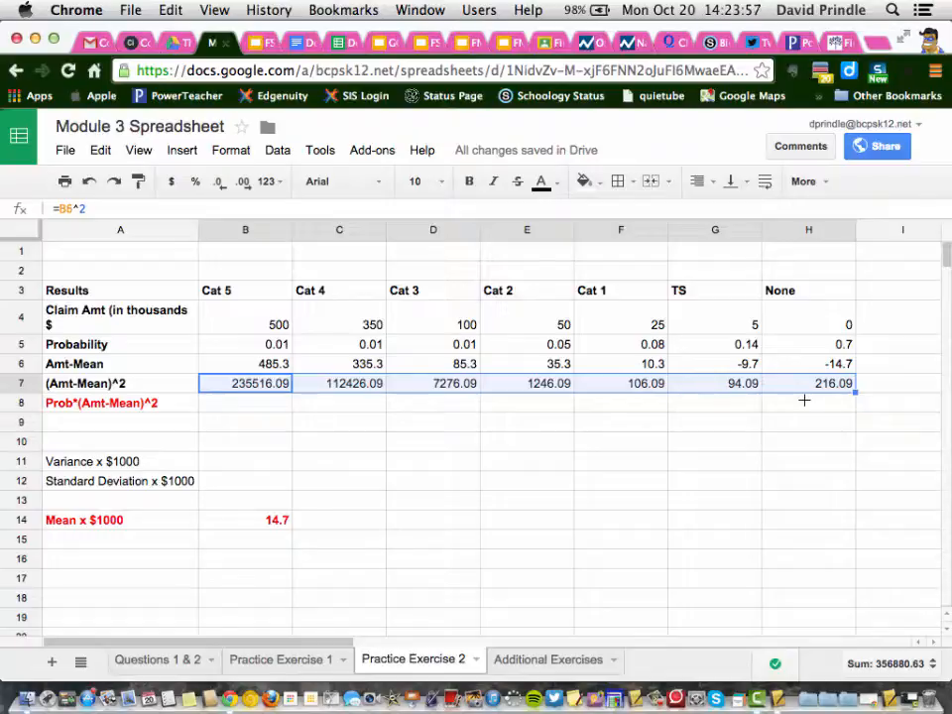
pyautogui.moveTo(502, 454)
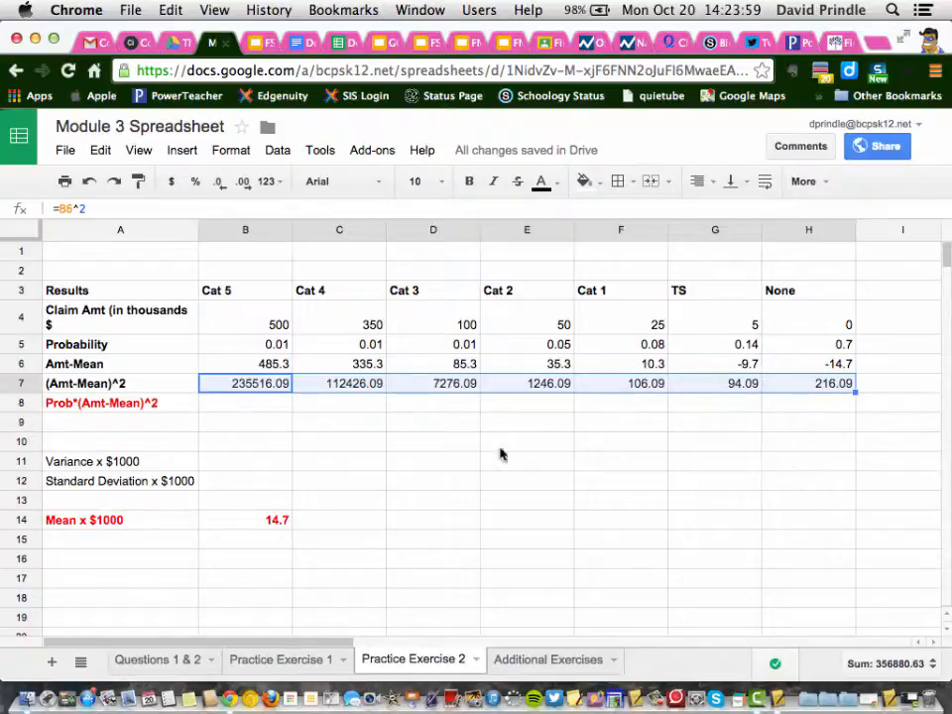
pyautogui.click(245, 364)
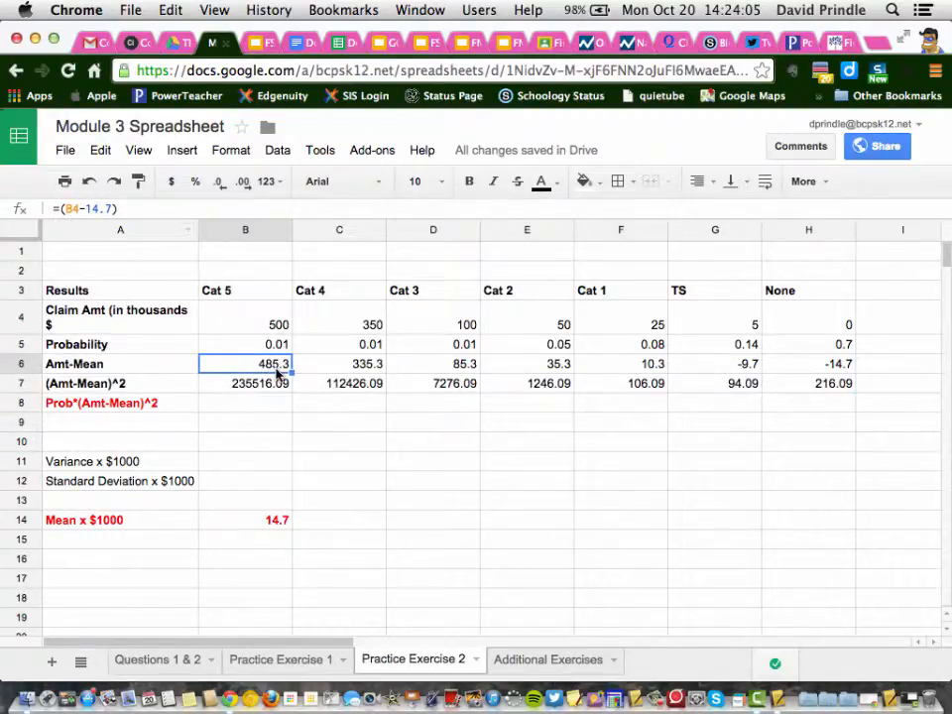
pyautogui.moveTo(281, 344)
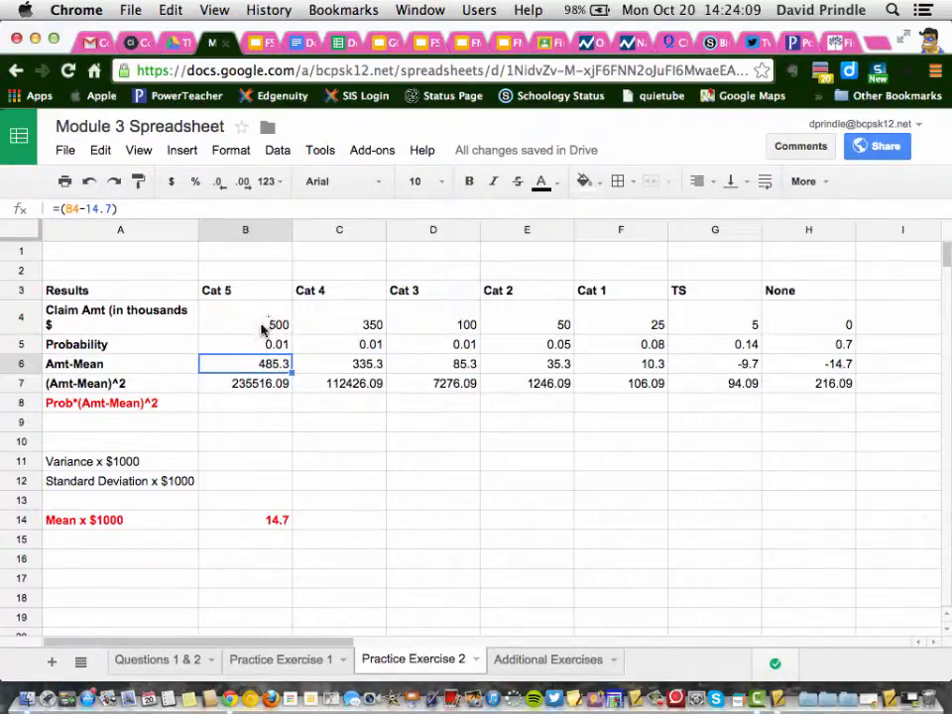
pyautogui.moveTo(283, 342)
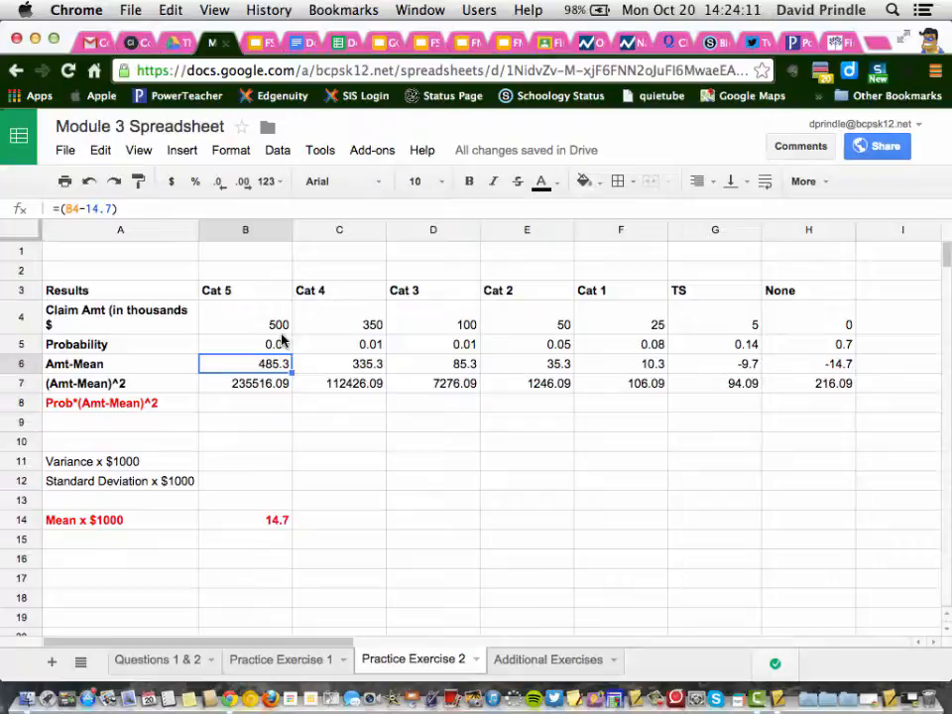
pyautogui.click(245, 383)
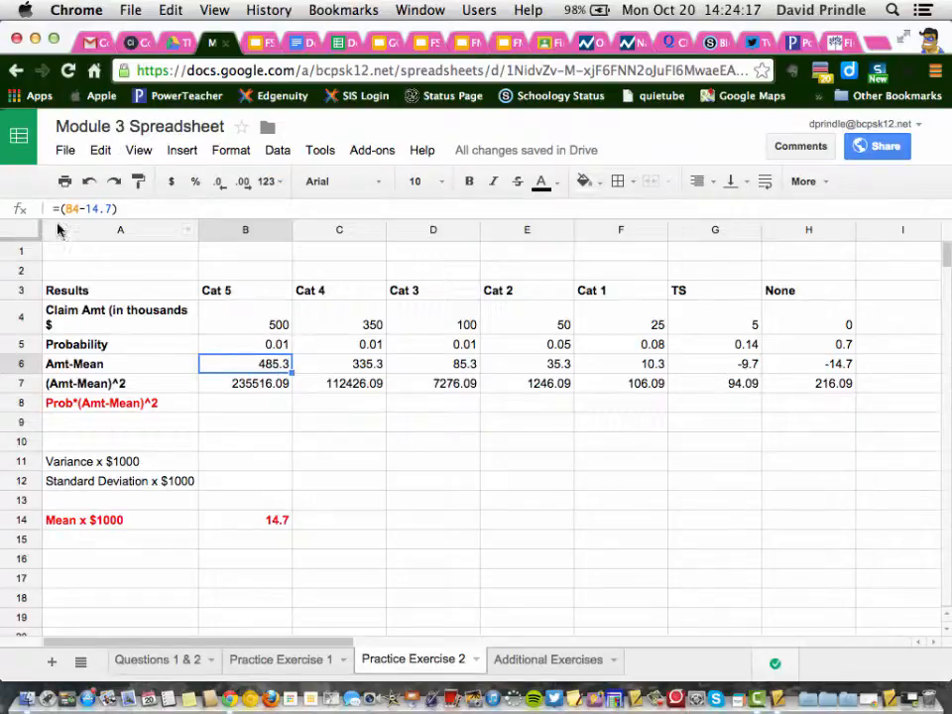
pyautogui.moveTo(82, 234)
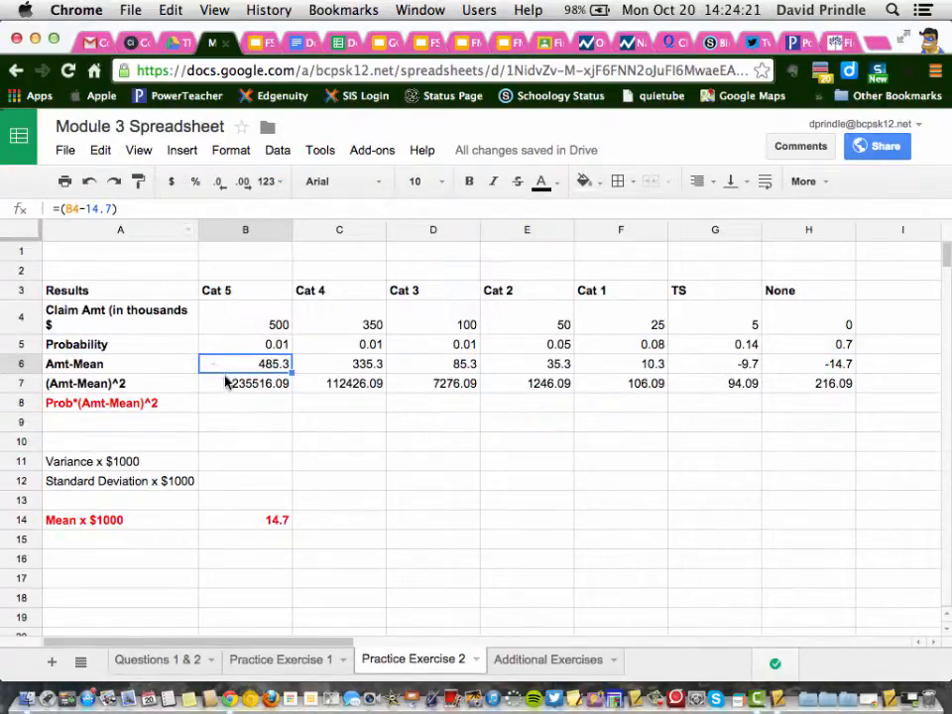
pyautogui.click(245, 382)
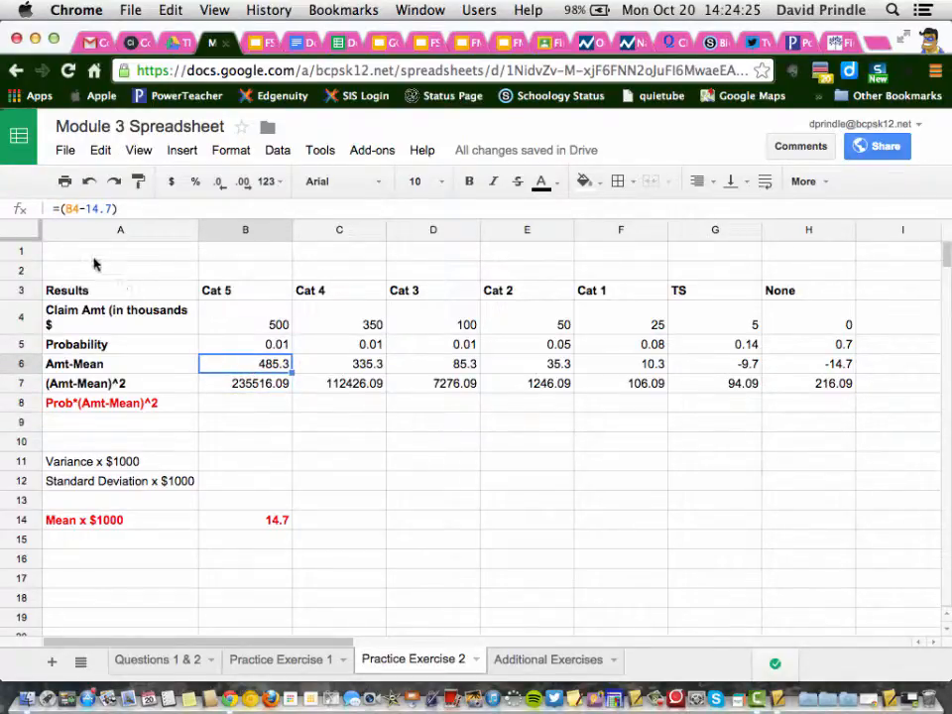
pyautogui.click(245, 382)
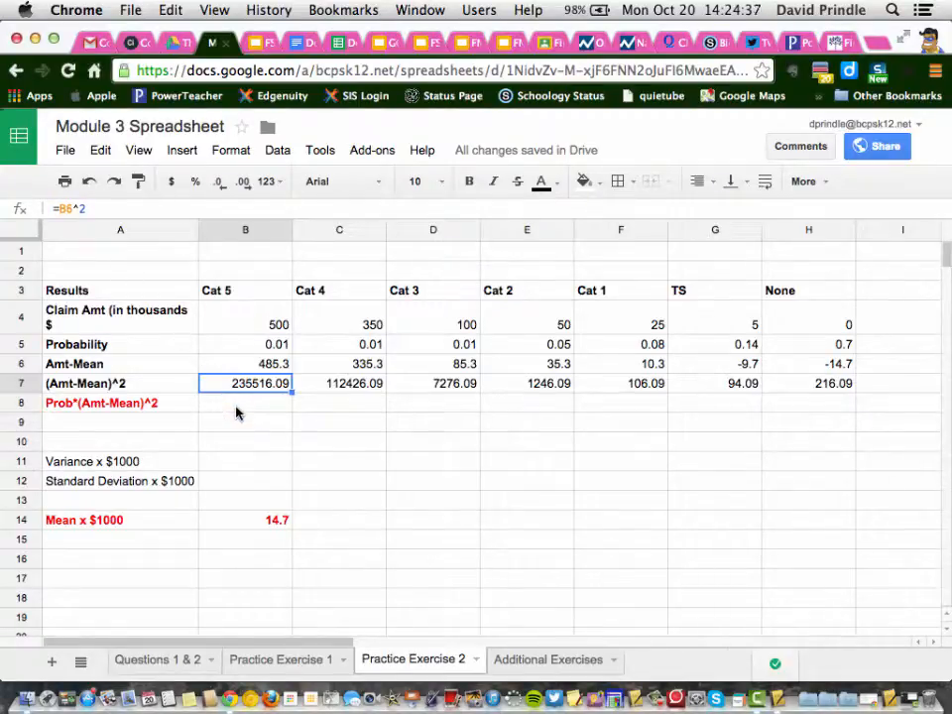
# Step: Enter =(B5*B7) in B8, giving 2355.1609 for Cat 5
pyautogui.click(245, 402)
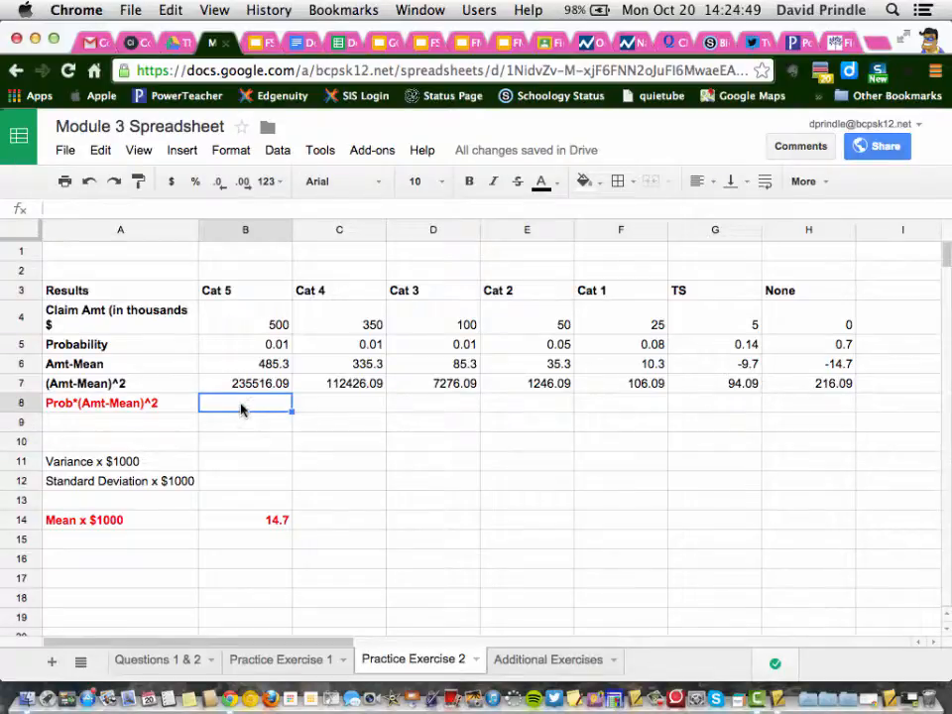
pyautogui.moveTo(257, 410)
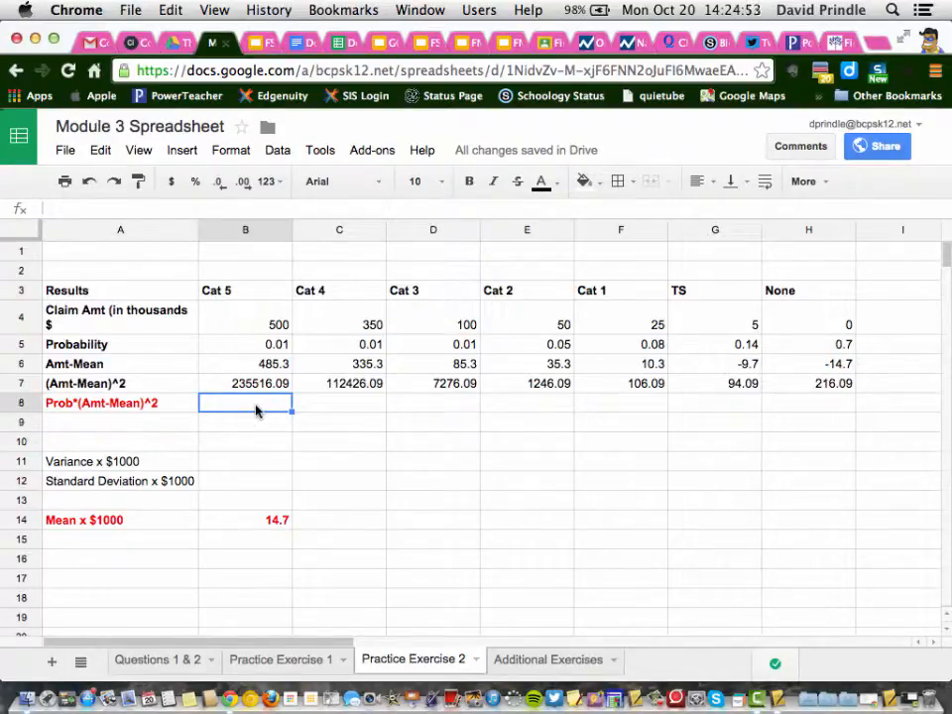
pyautogui.moveTo(236, 397)
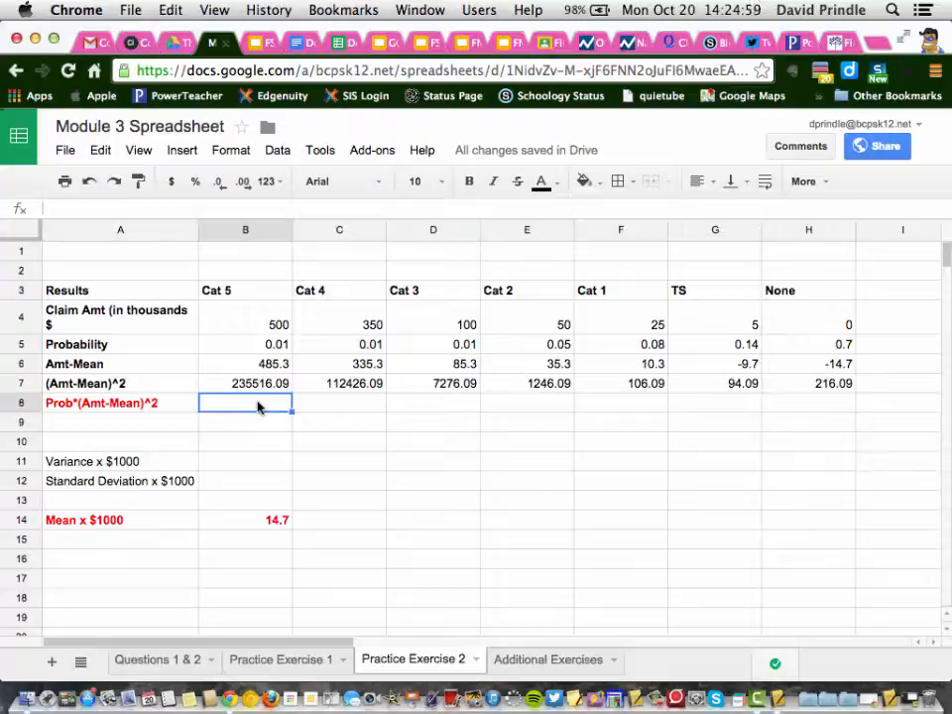
pyautogui.write('=')
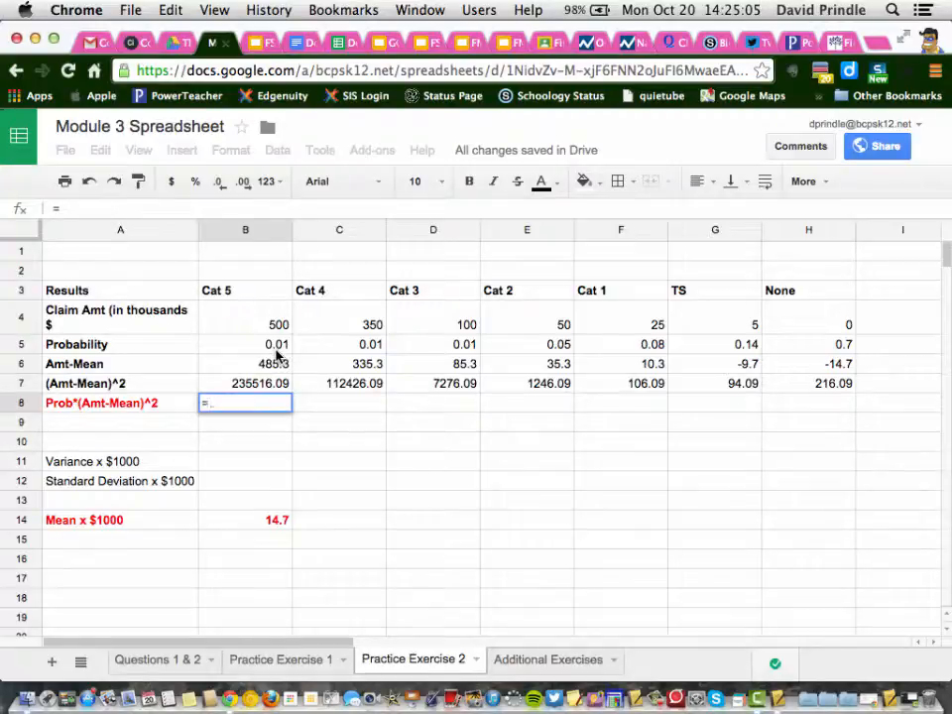
pyautogui.write('(')
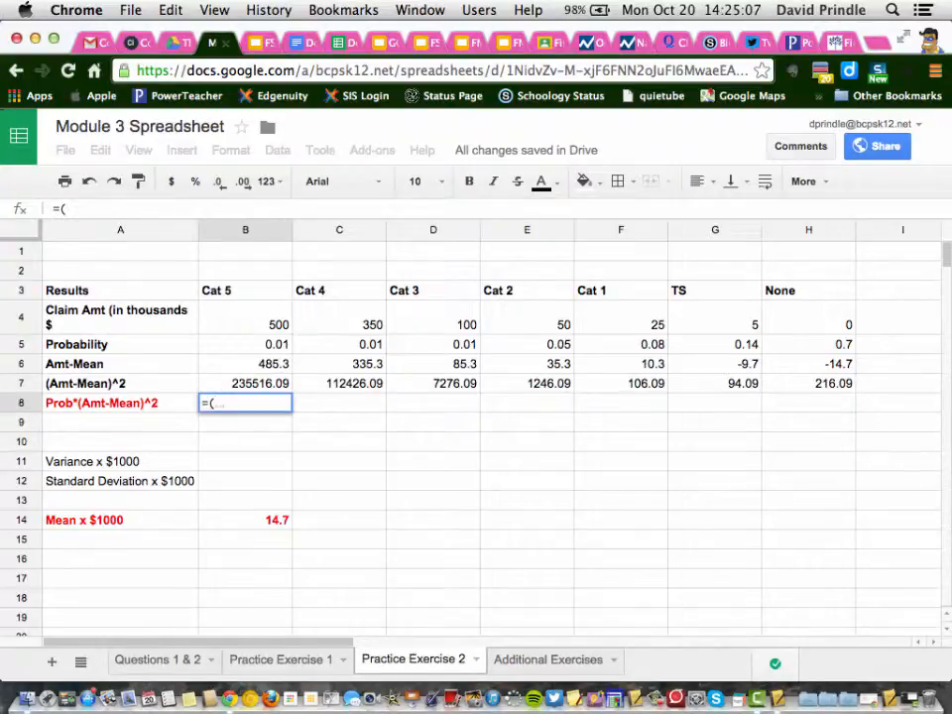
pyautogui.write('B5')
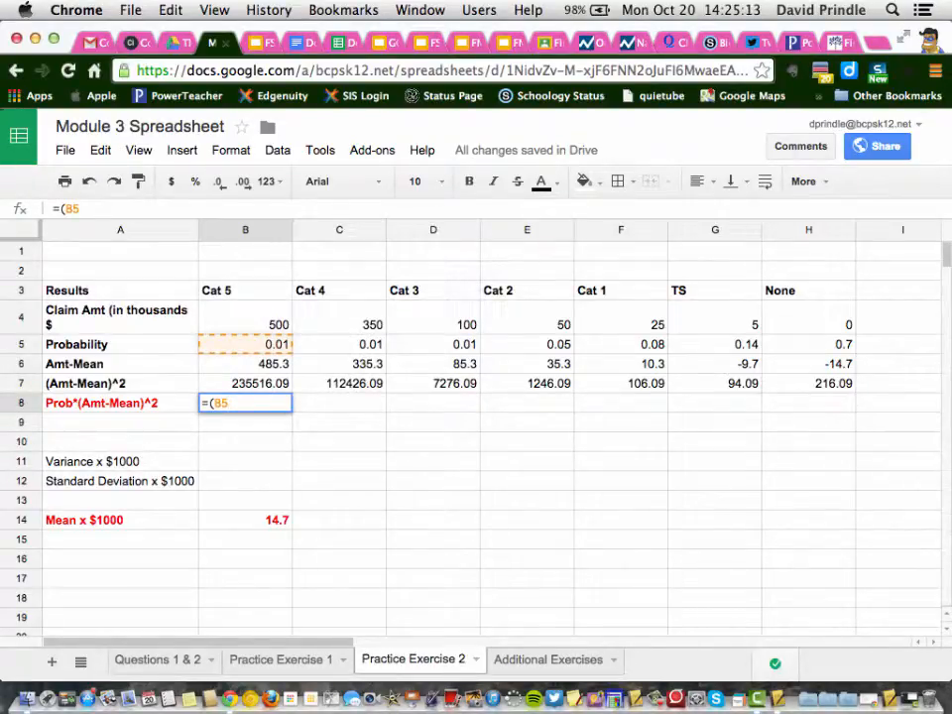
pyautogui.write('*')
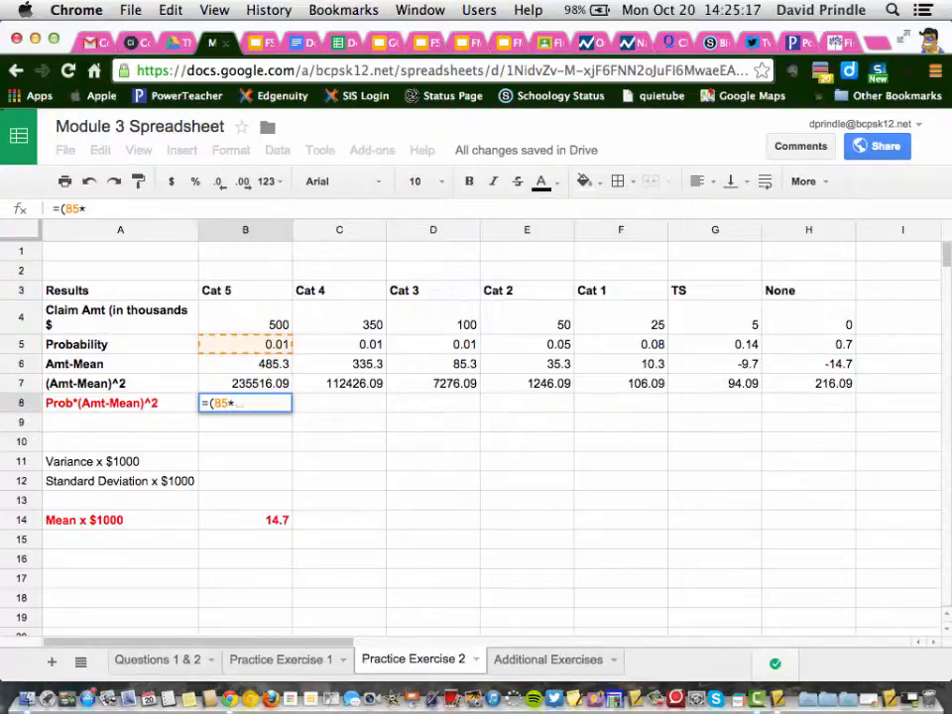
pyautogui.write('B')
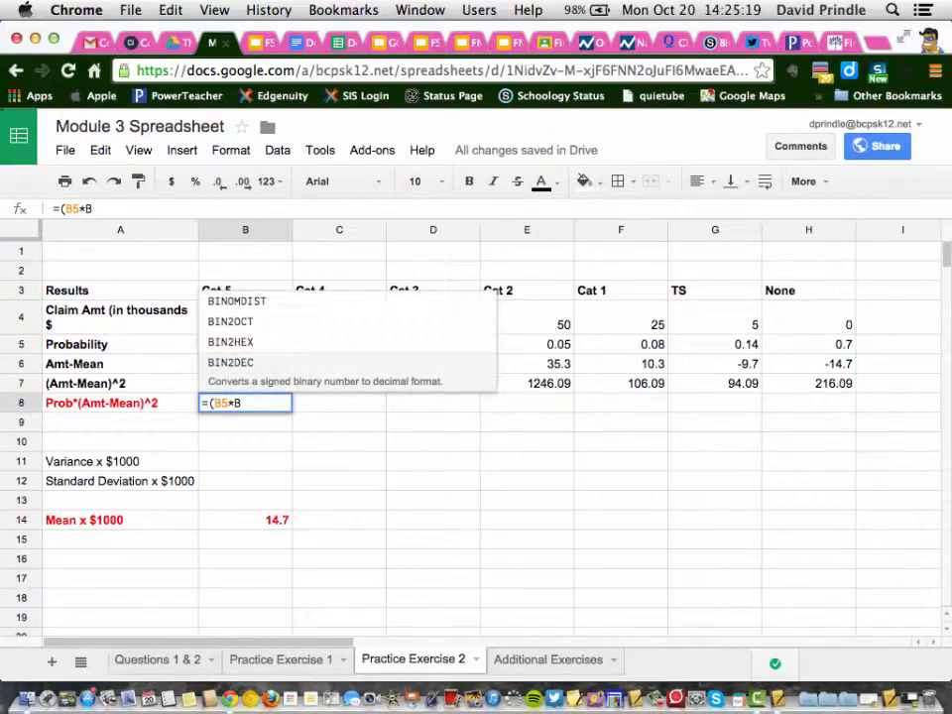
pyautogui.write('B7(')
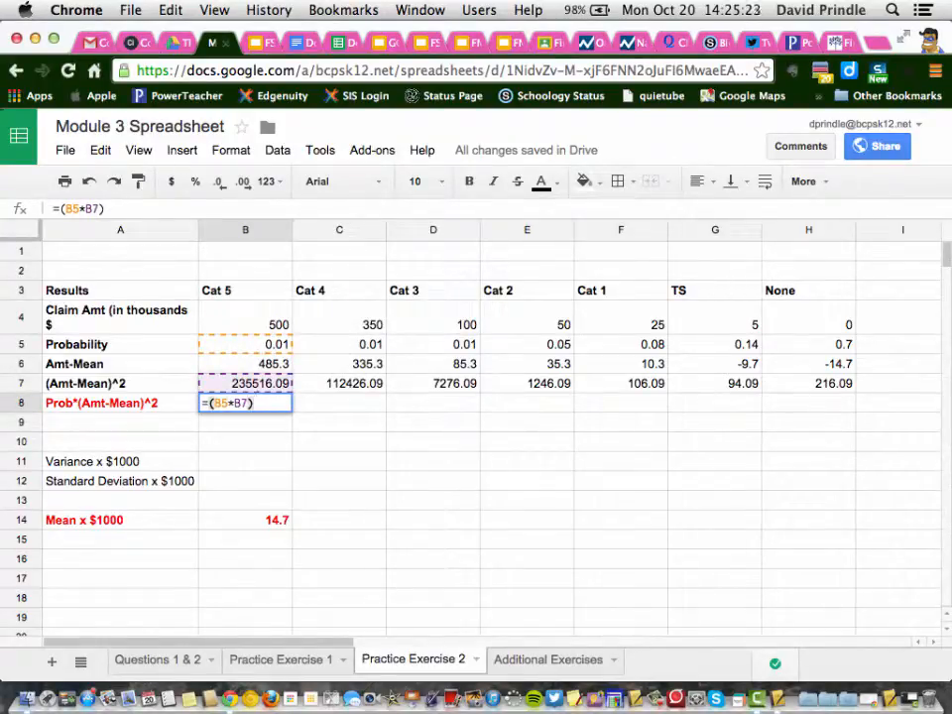
pyautogui.press('Enter')
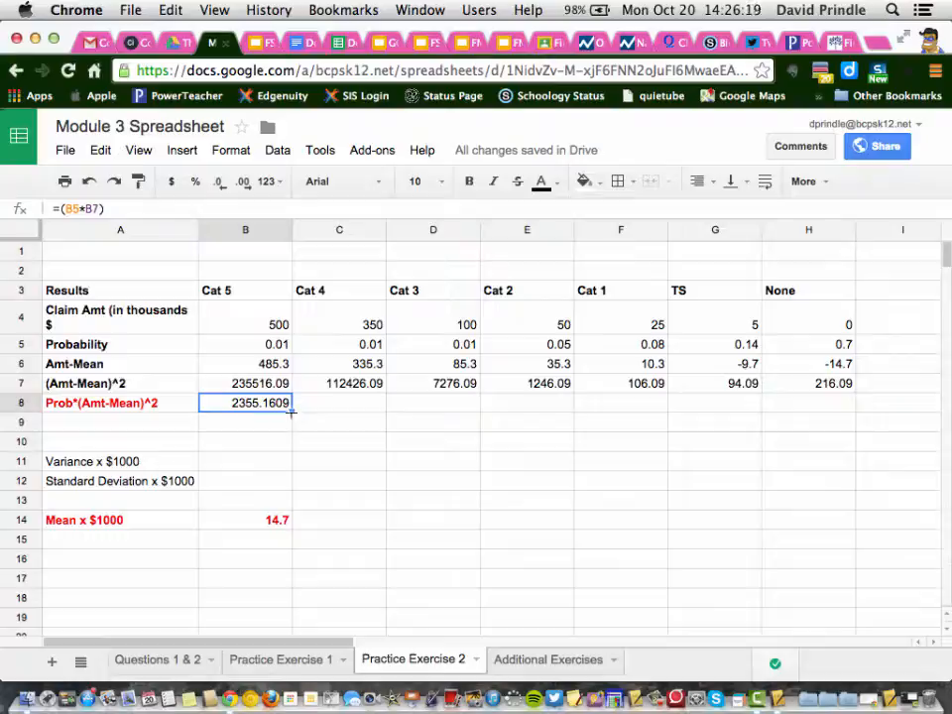
pyautogui.moveTo(290, 420)
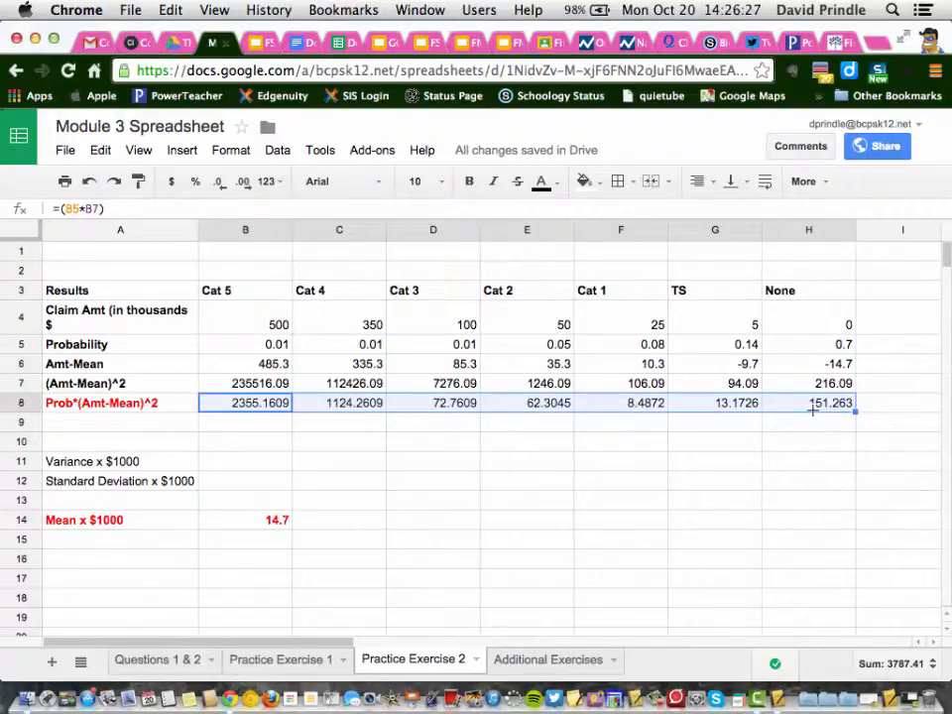
pyautogui.moveTo(865, 408)
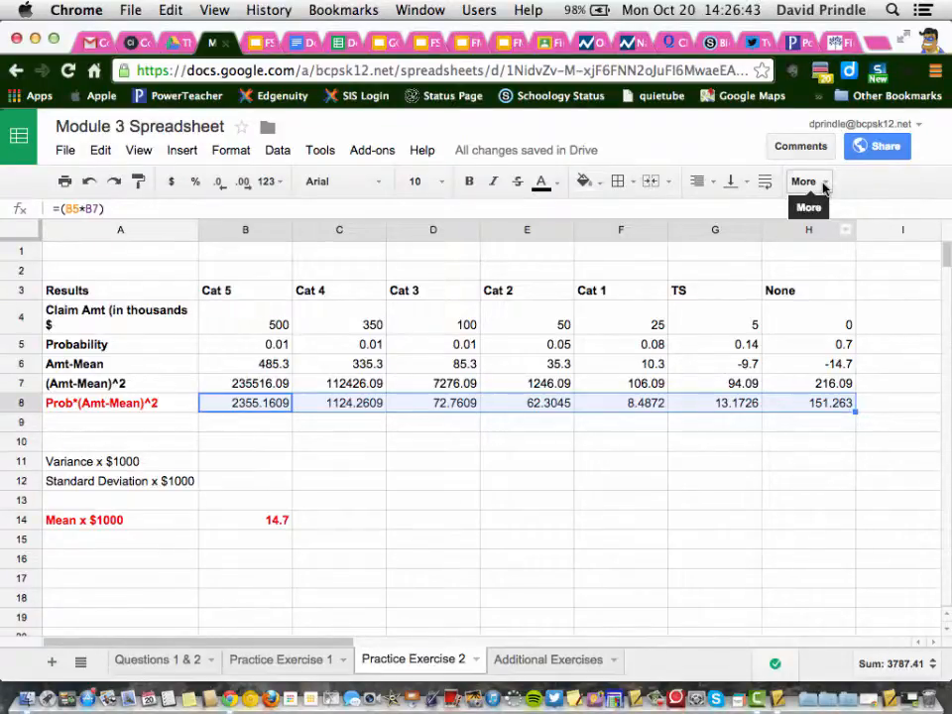
# Step: Sum B8:H8 into I8 with the SUM function, giving 3787.4
pyautogui.click(803, 182)
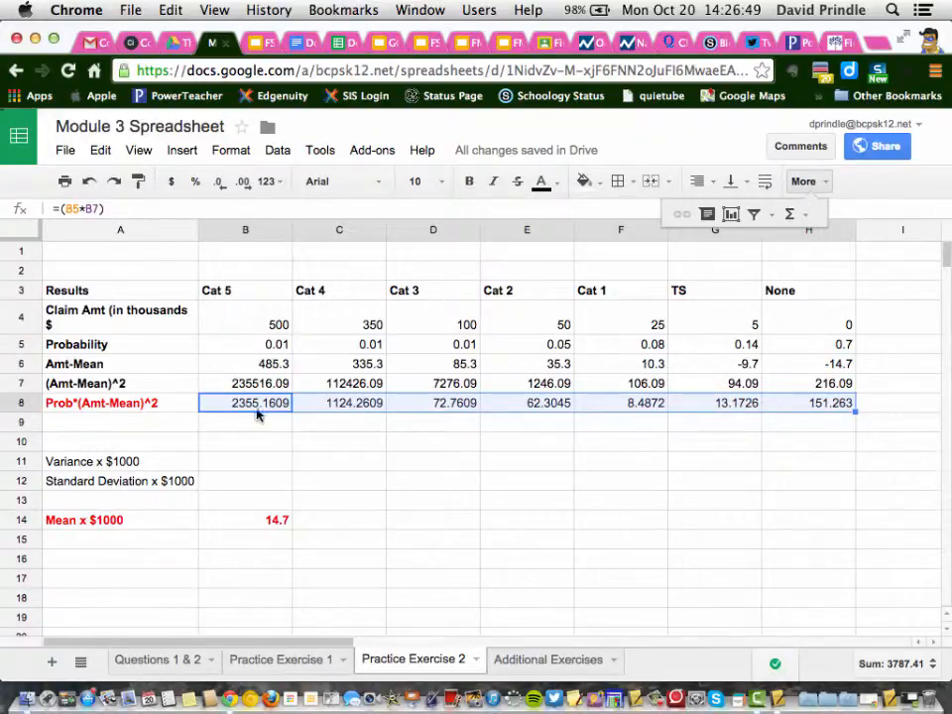
pyautogui.moveTo(789, 238)
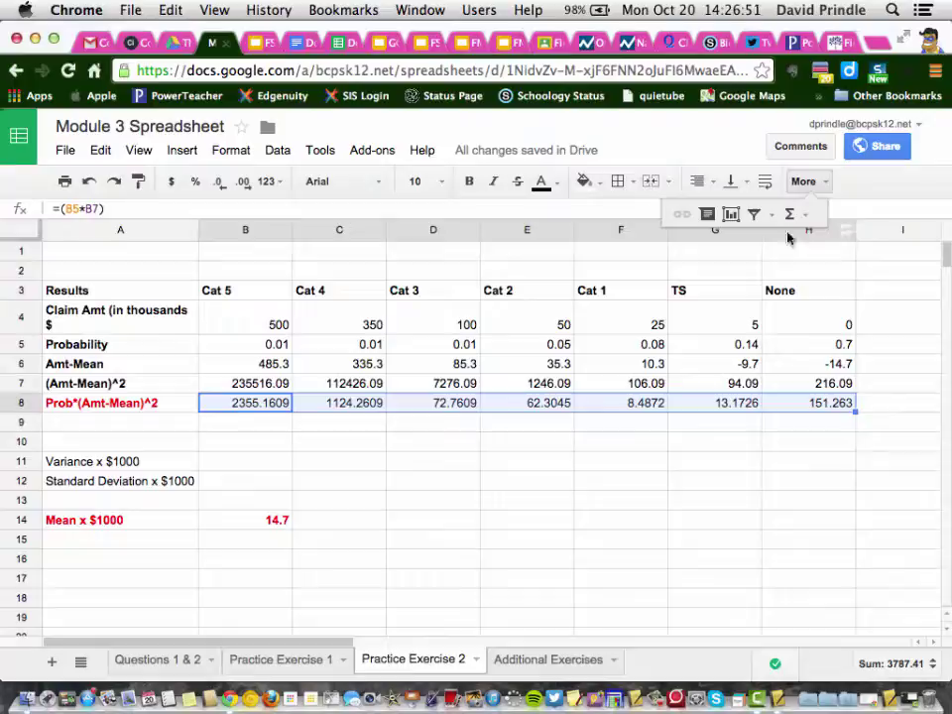
pyautogui.moveTo(791, 214)
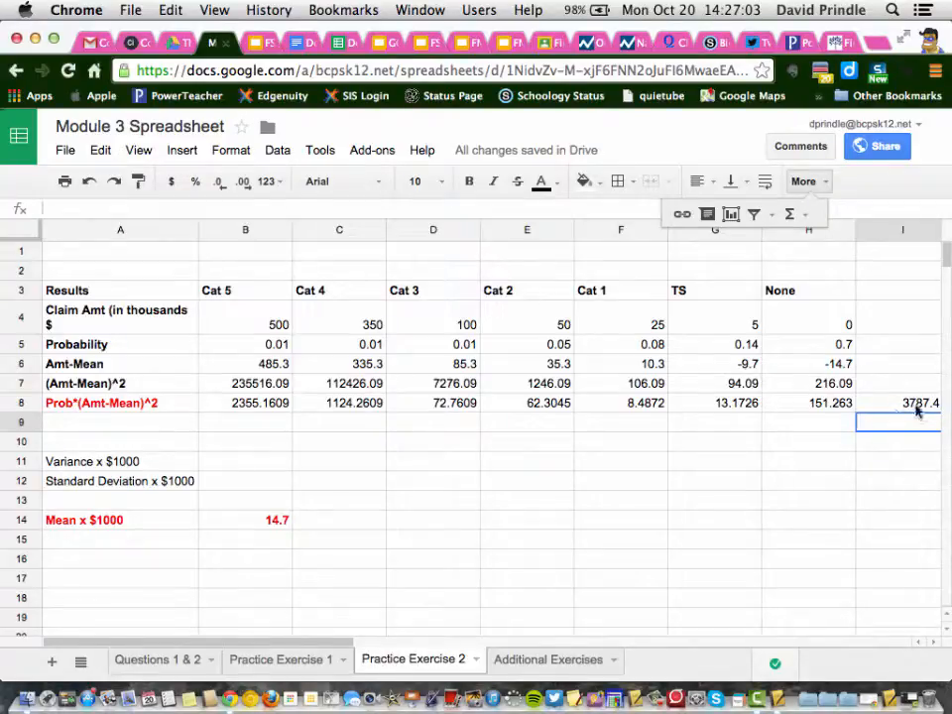
pyautogui.moveTo(889, 428)
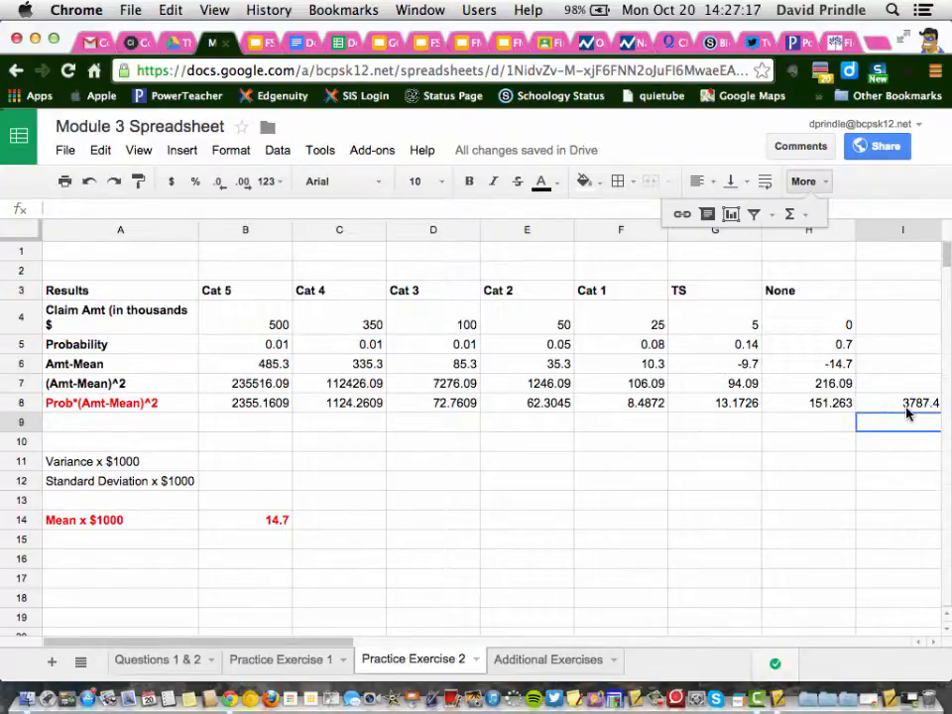
pyautogui.click(918, 423)
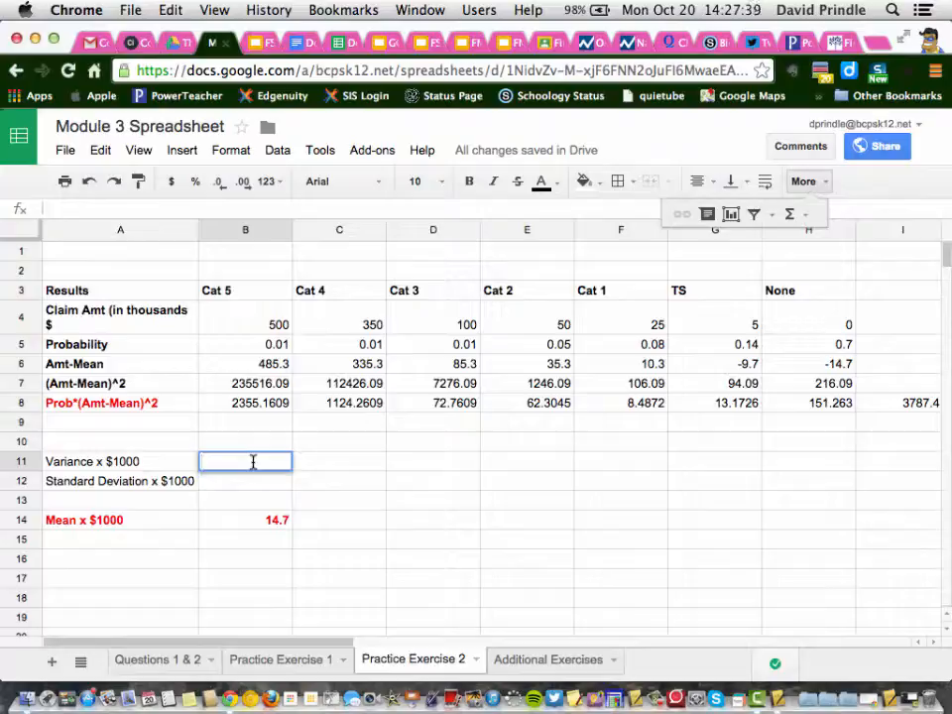
# Step: Type 3787.41 as the Variance x $1000 value, correcting a typo
pyautogui.write('378741')
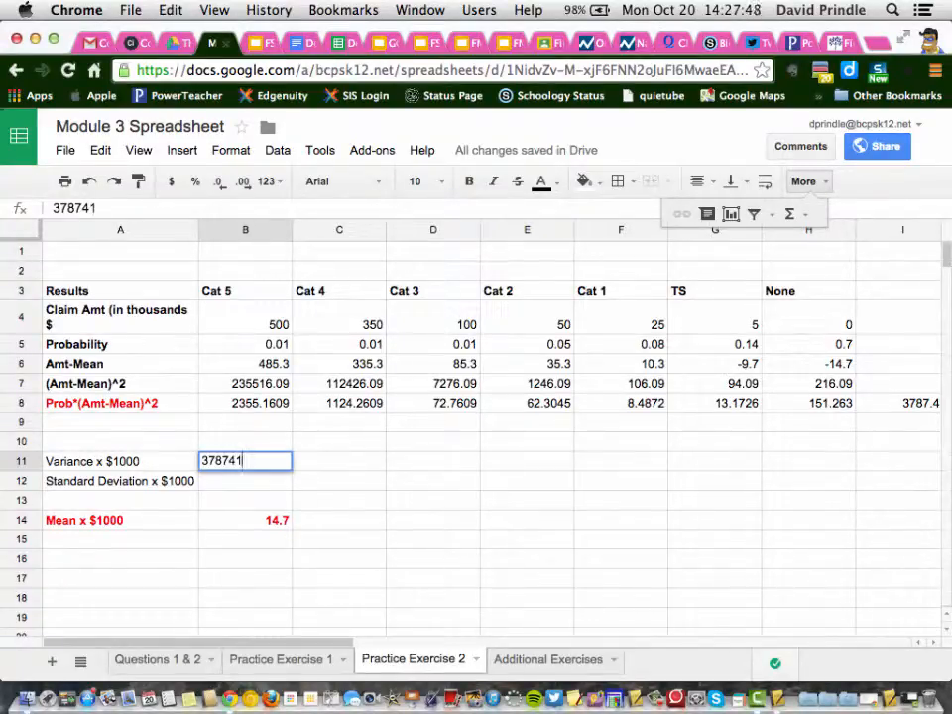
pyautogui.press('Backspace')
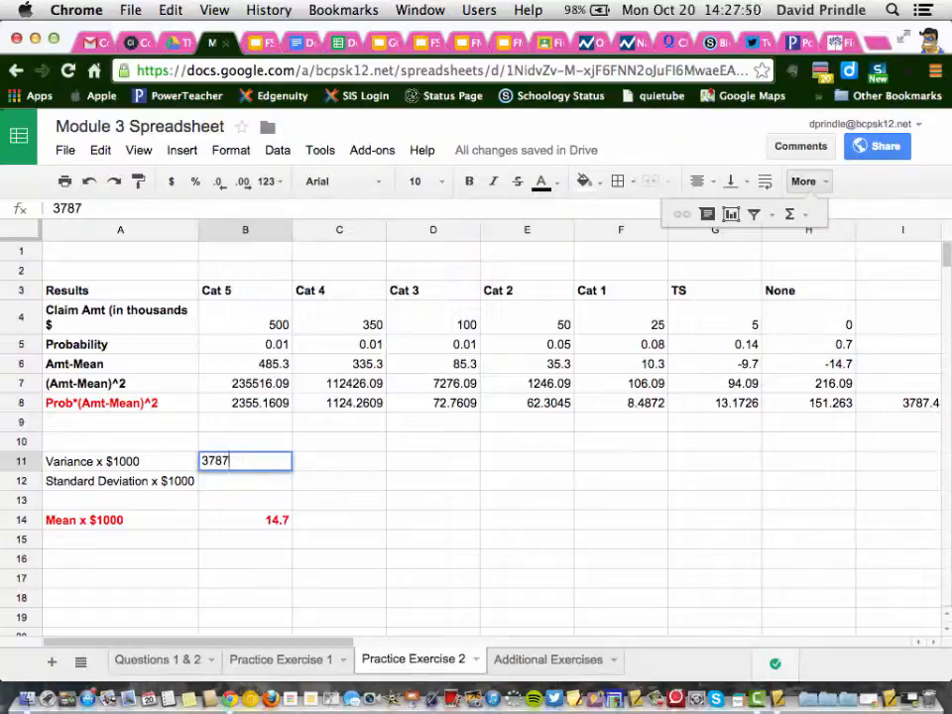
pyautogui.write('.41')
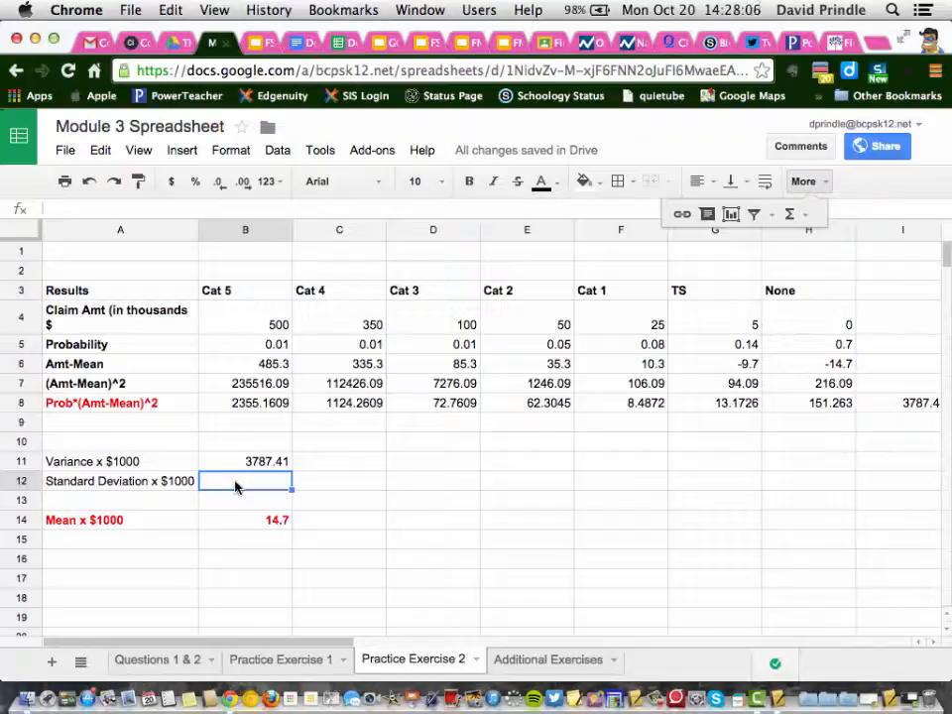
# Step: Begin typing =SQRT(B in the Standard Deviation x $1000 cell
pyautogui.write('=')
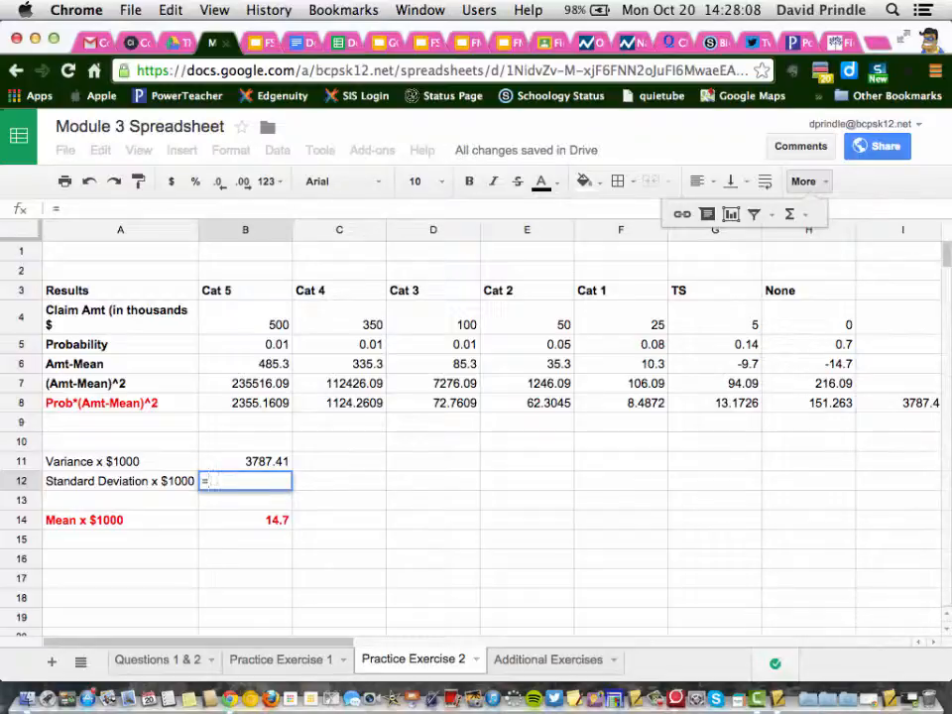
pyautogui.write('SQ')
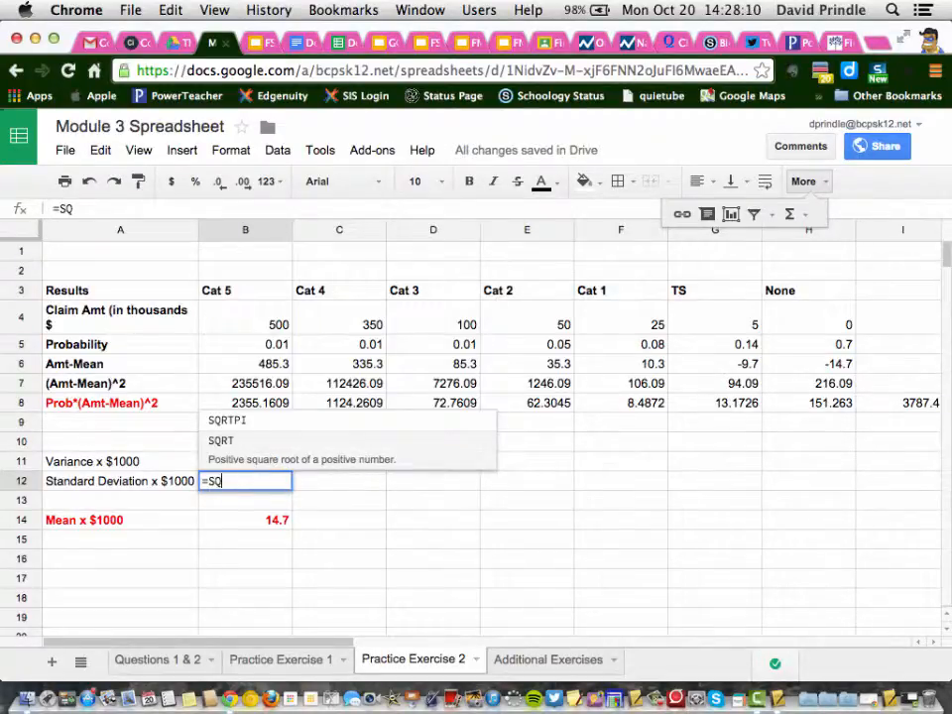
pyautogui.write('RT(')
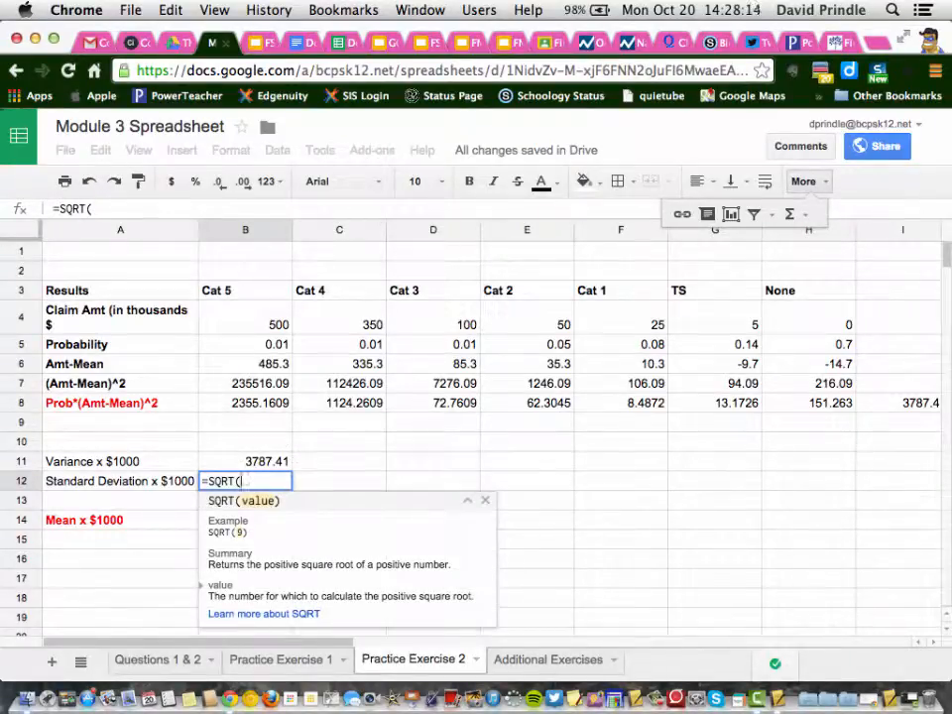
pyautogui.write('B')
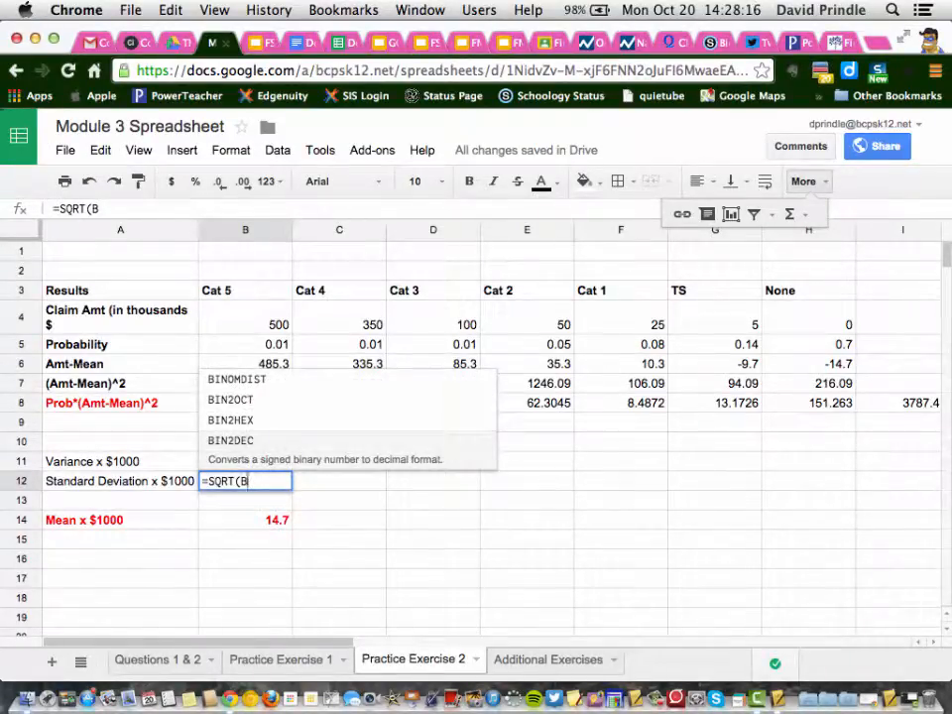